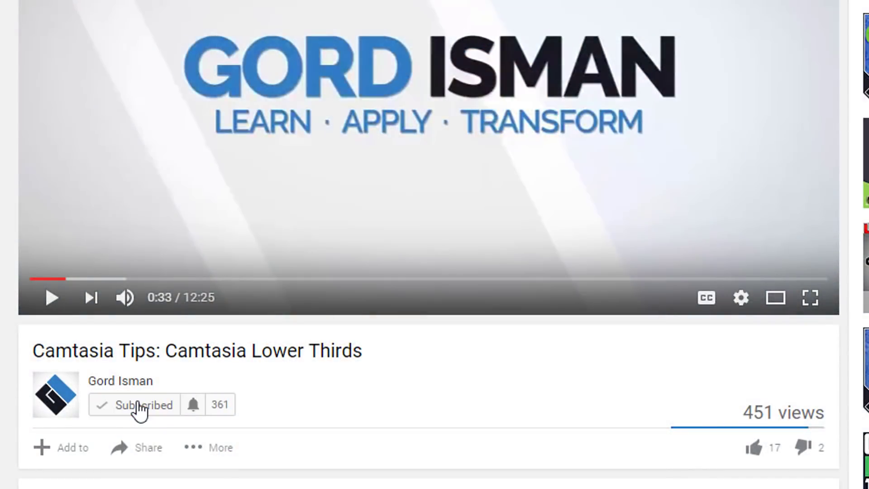
Step: Place a new Blur annotation over the standing man's face
left_click(194, 404)
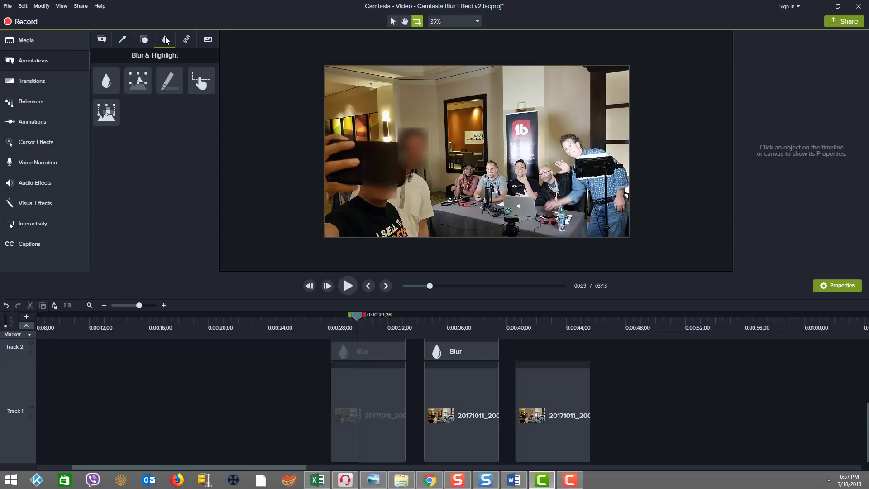
mouse_move(164, 39)
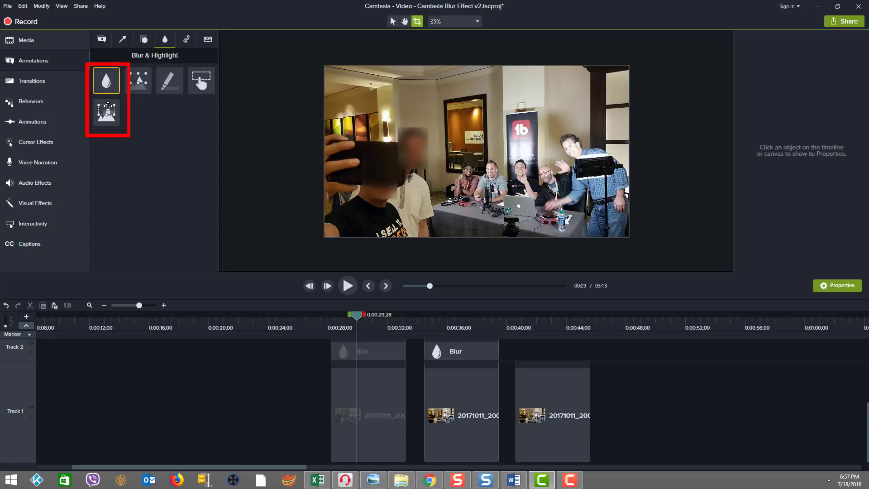
mouse_move(106, 112)
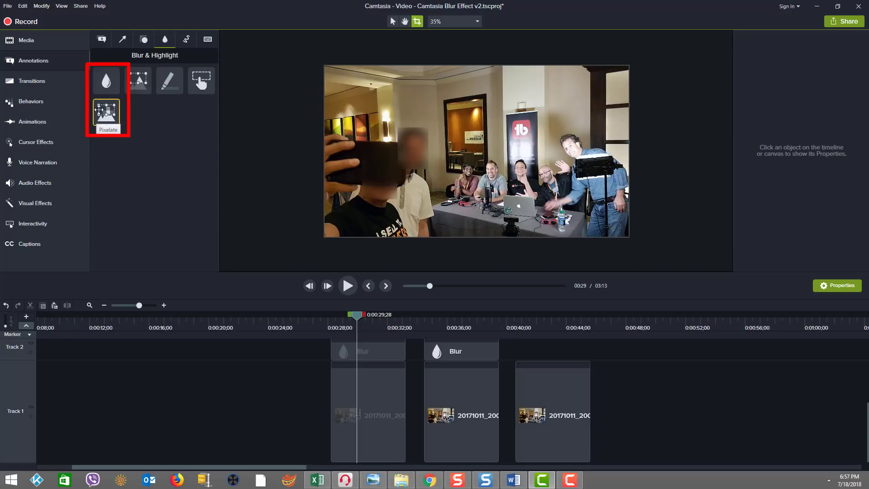
mouse_move(122, 128)
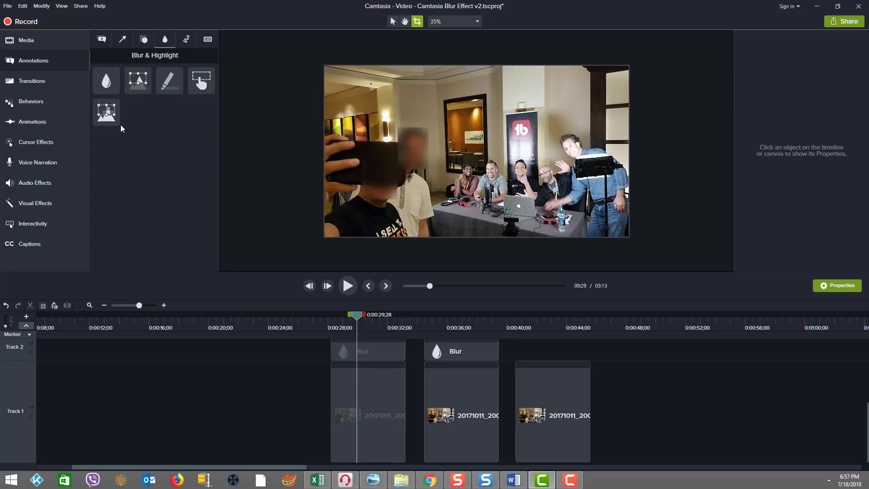
mouse_move(106, 112)
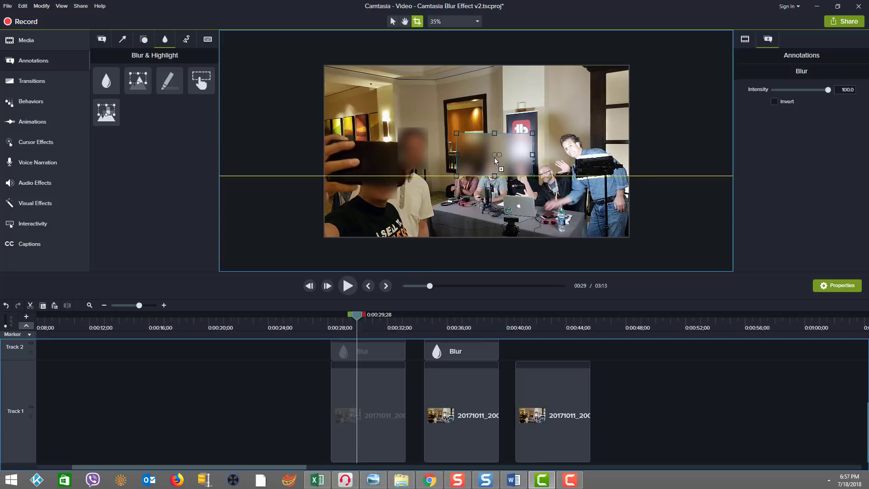
left_click_drag(493, 154, 508, 137)
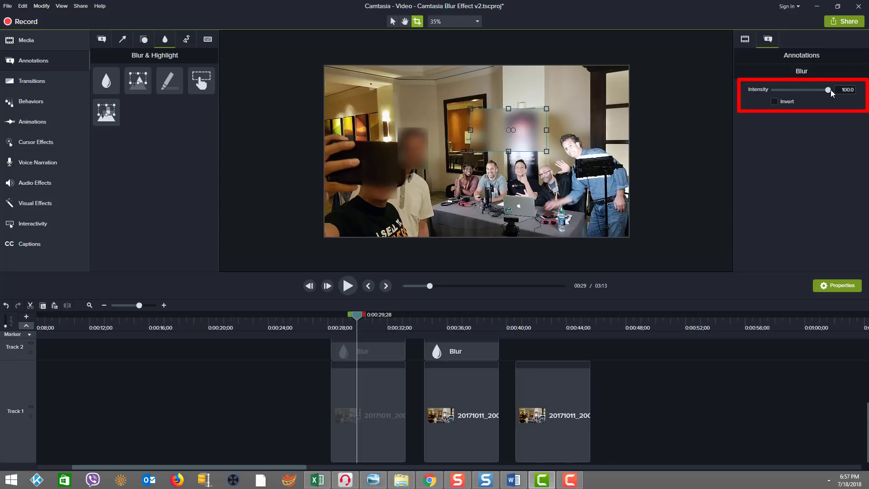
Step: Try the blur at quarter intensity and inverted, then leave it at 100 with Invert off
left_click_drag(828, 89, 788, 90)
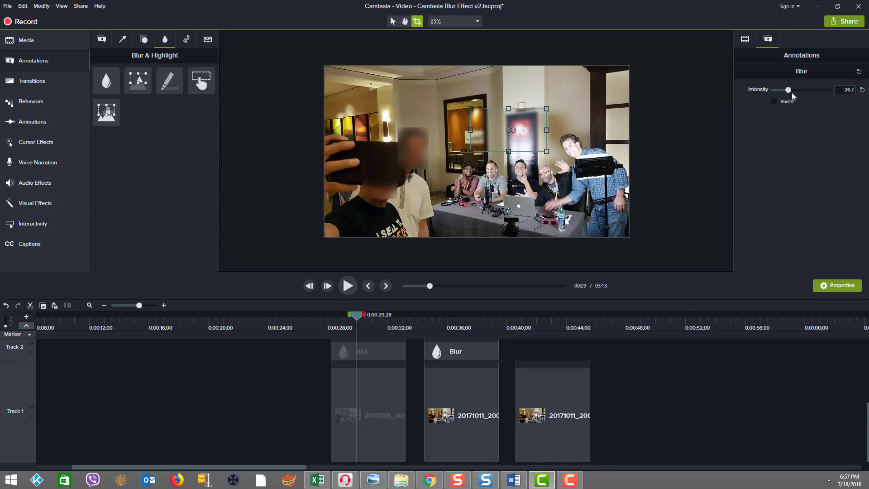
left_click_drag(788, 90, 827, 89)
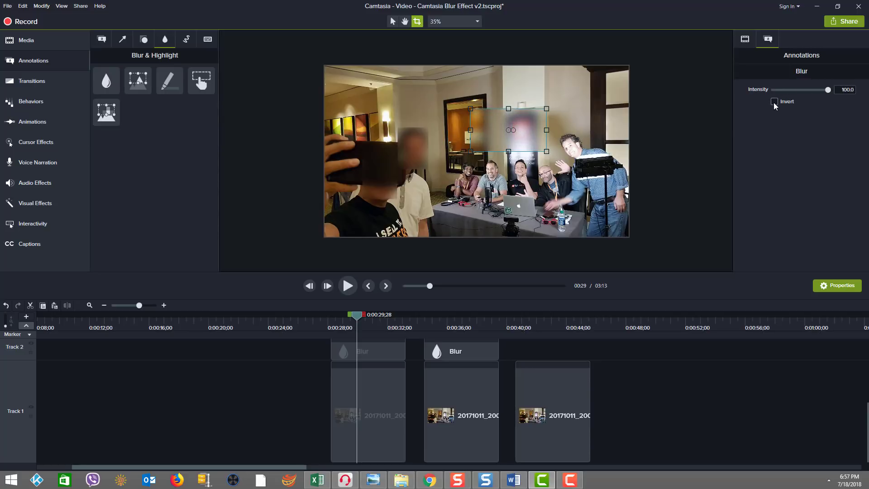
left_click(774, 101)
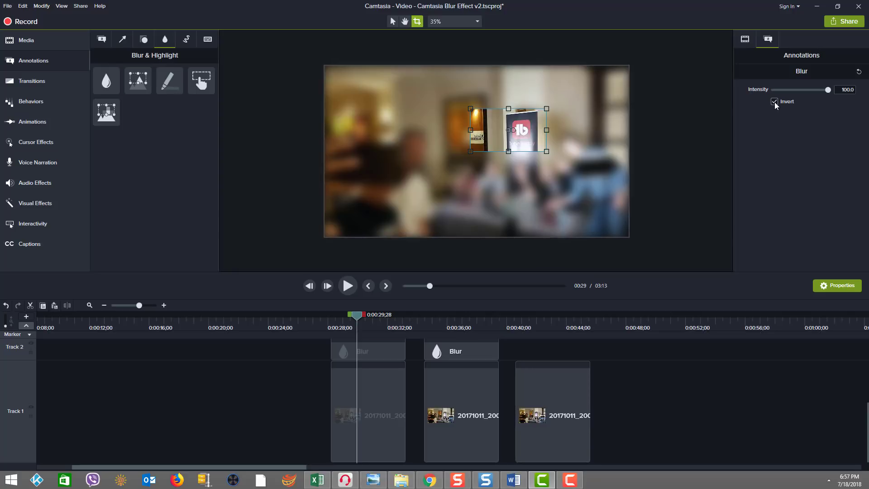
left_click(773, 101)
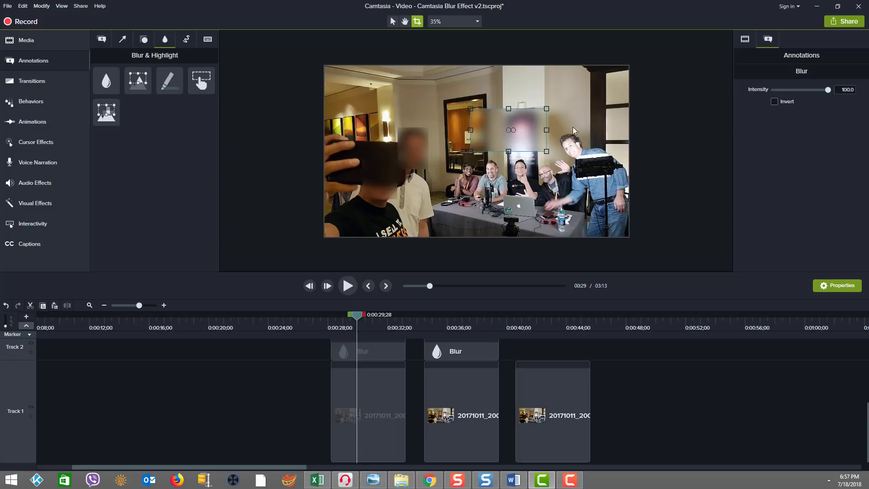
mouse_move(512, 134)
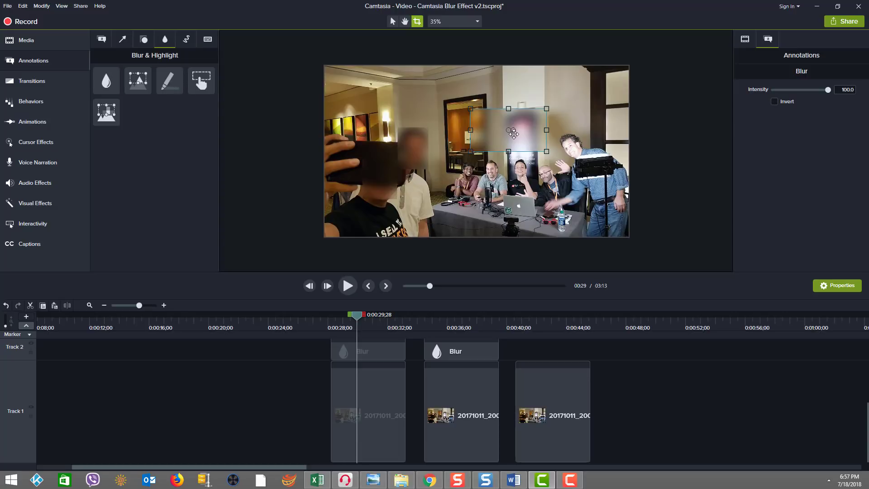
left_click(239, 348)
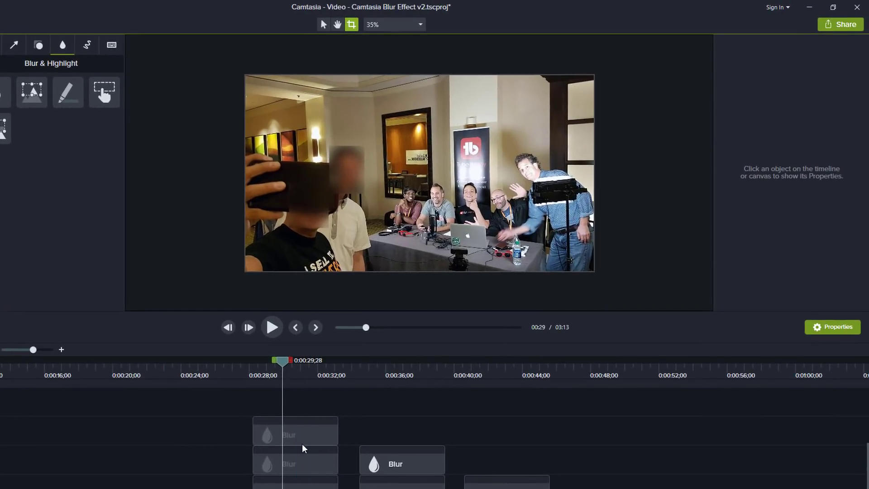
left_click(295, 435)
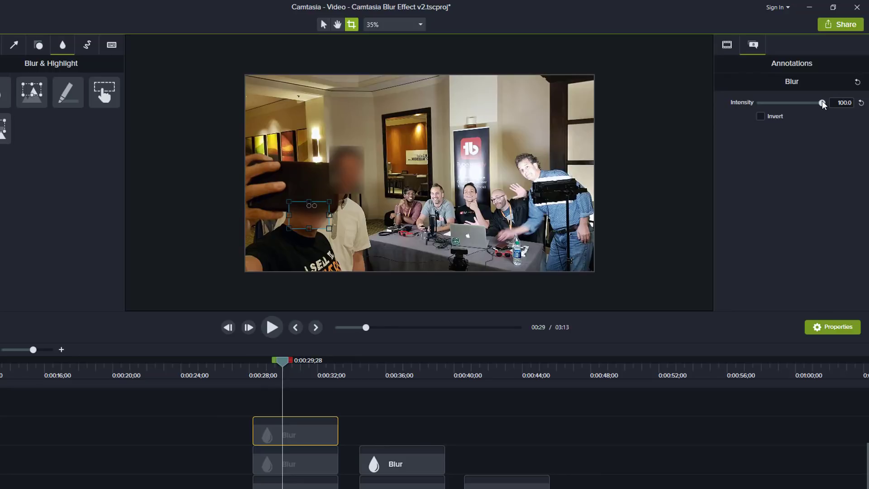
left_click_drag(822, 103, 776, 103)
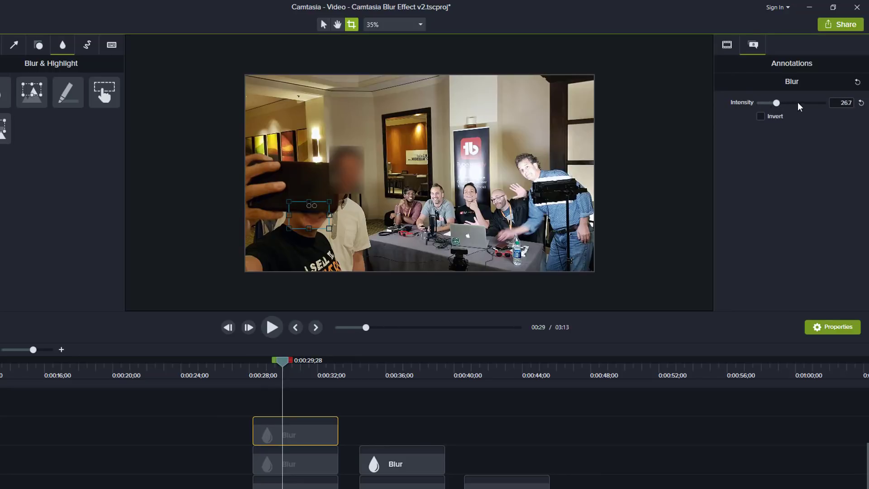
left_click_drag(776, 103, 823, 103)
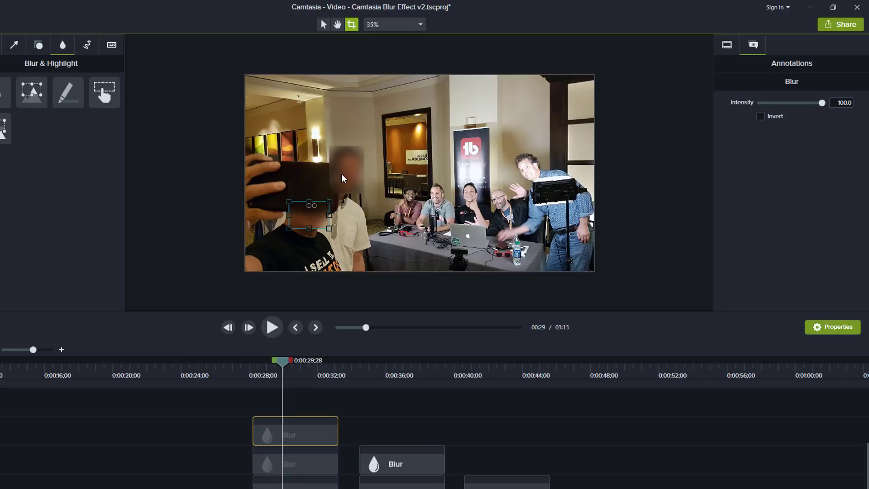
left_click(295, 464)
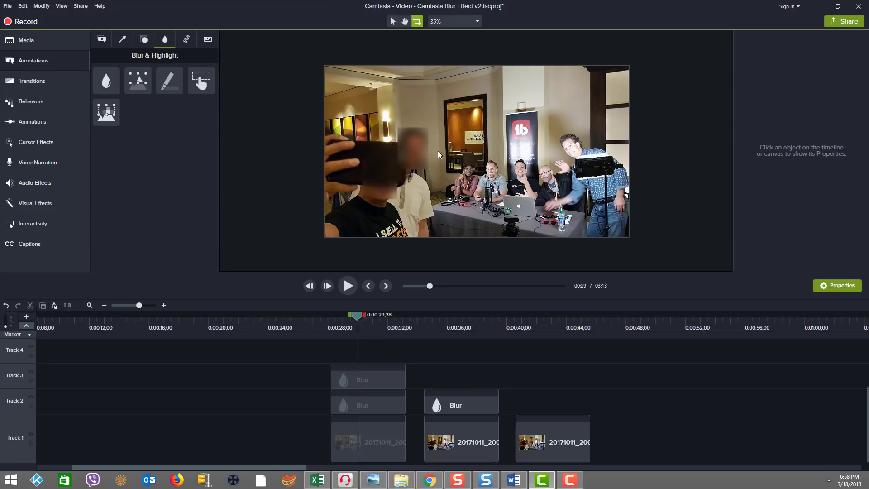
mouse_move(416, 158)
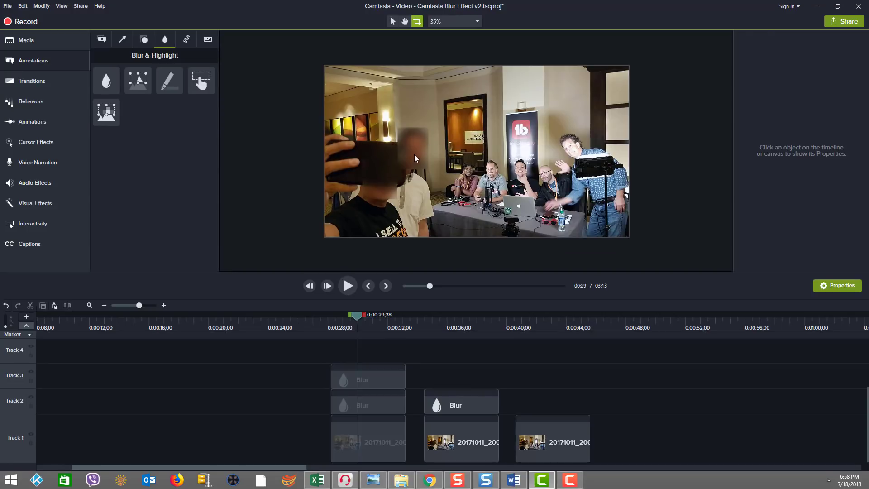
Step: Move the playhead to about 0:43 in the third clip showing the five men at the table
left_click(368, 376)
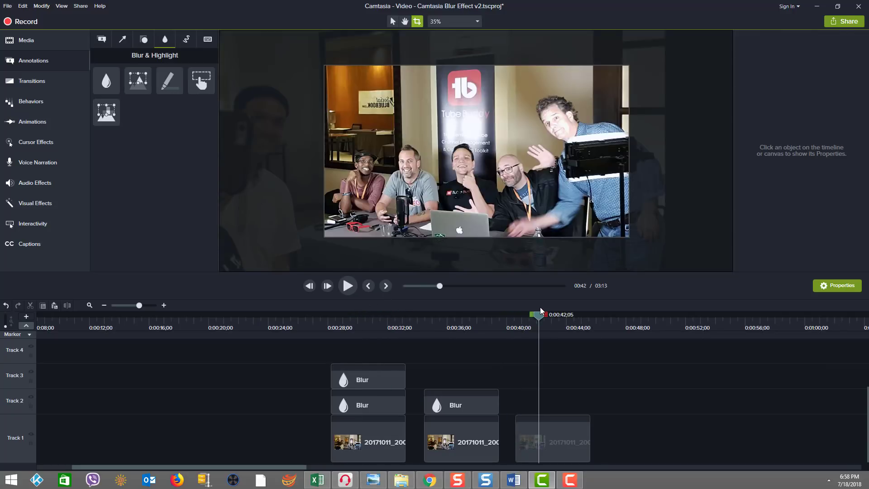
left_click(551, 438)
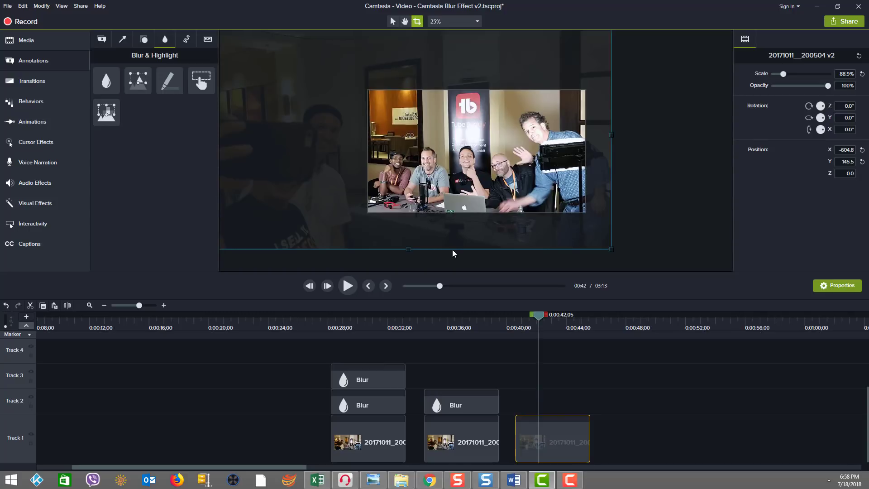
mouse_move(504, 234)
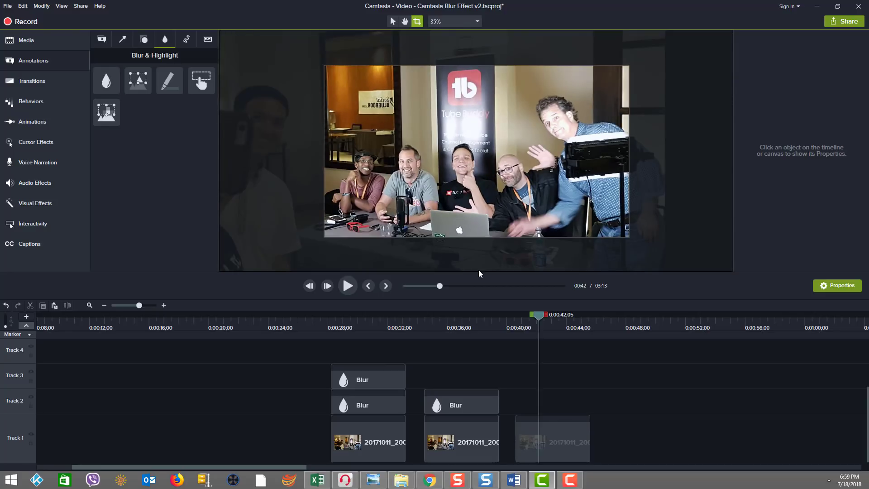
left_click_drag(537, 314, 544, 314)
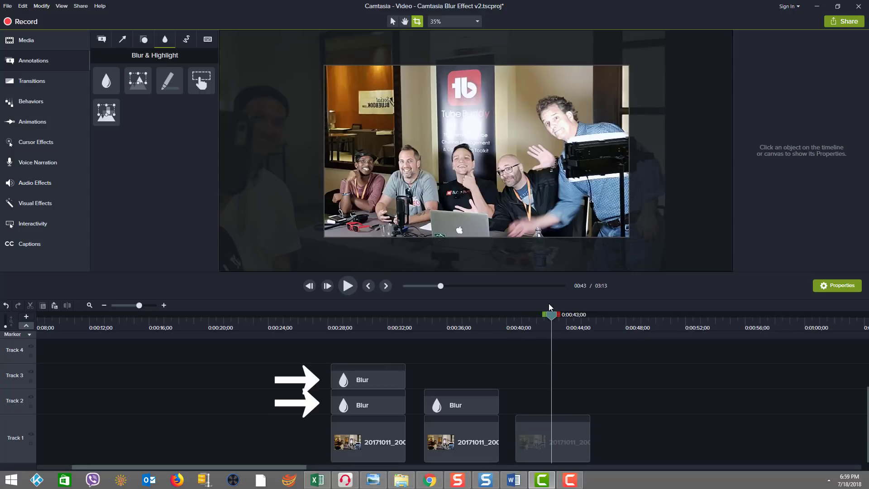
left_click_drag(550, 314, 530, 314)
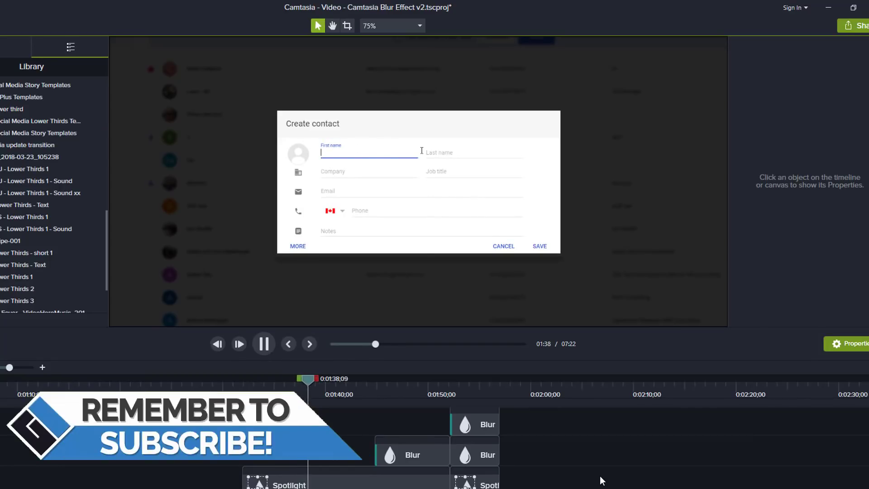
Step: Enter 'Gordo' while previewing the contact-form recording with its Blur clips
type("Gordo")
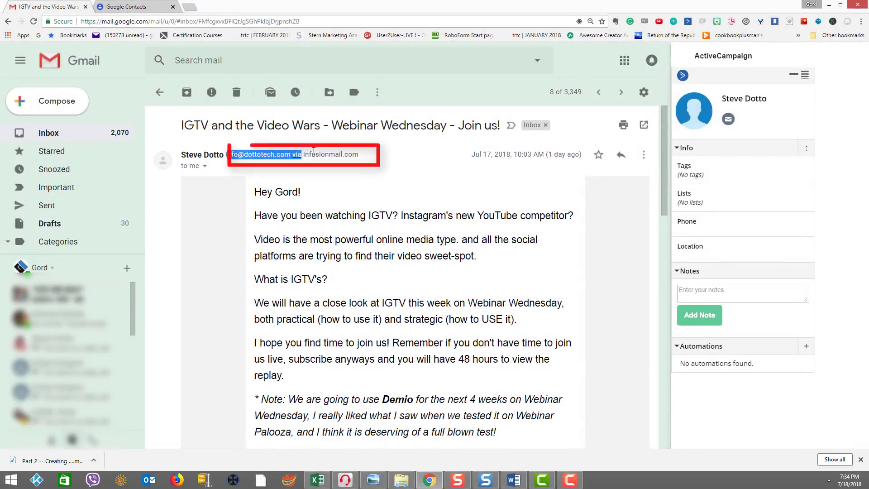
left_click(216, 221)
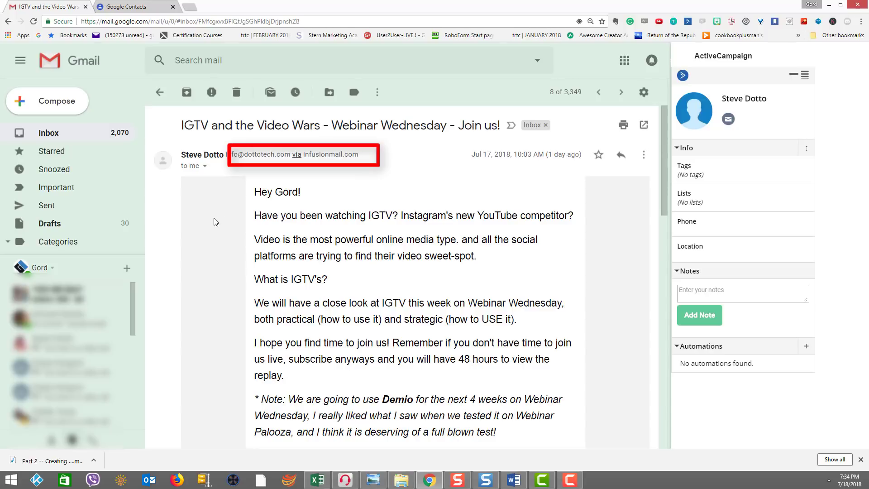
mouse_move(231, 218)
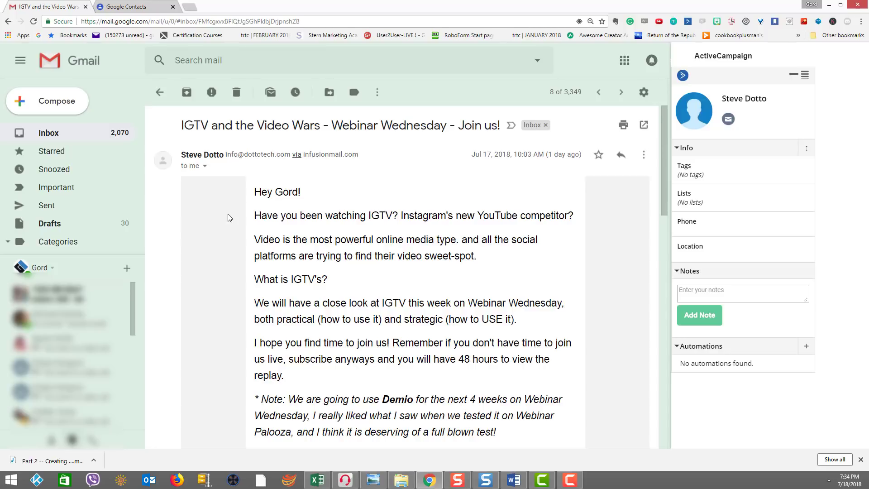
scroll("down", 3)
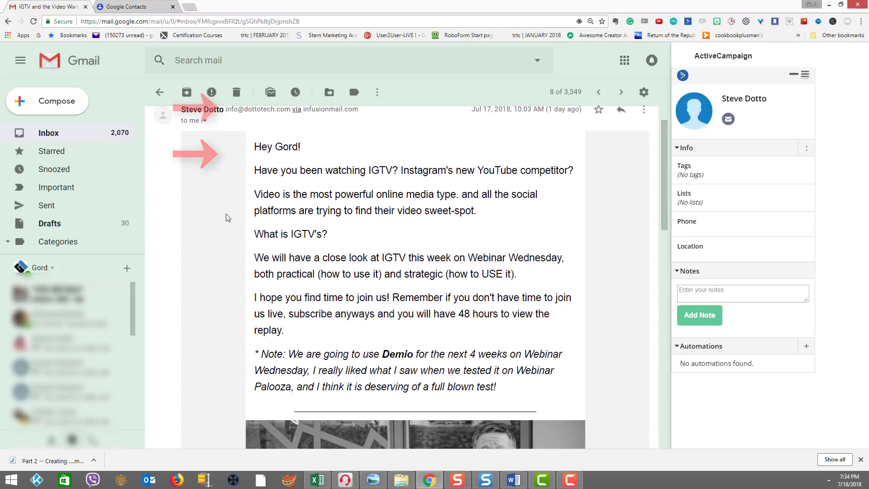
scroll("down", 3)
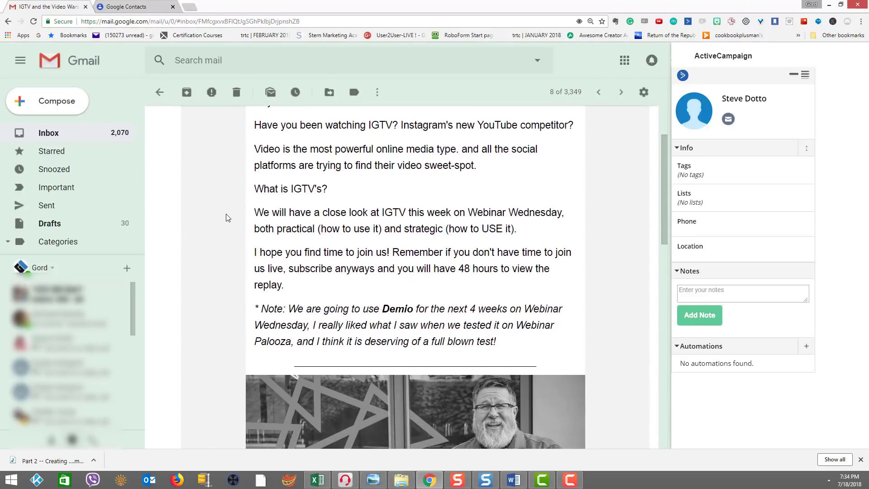
scroll("down", 3)
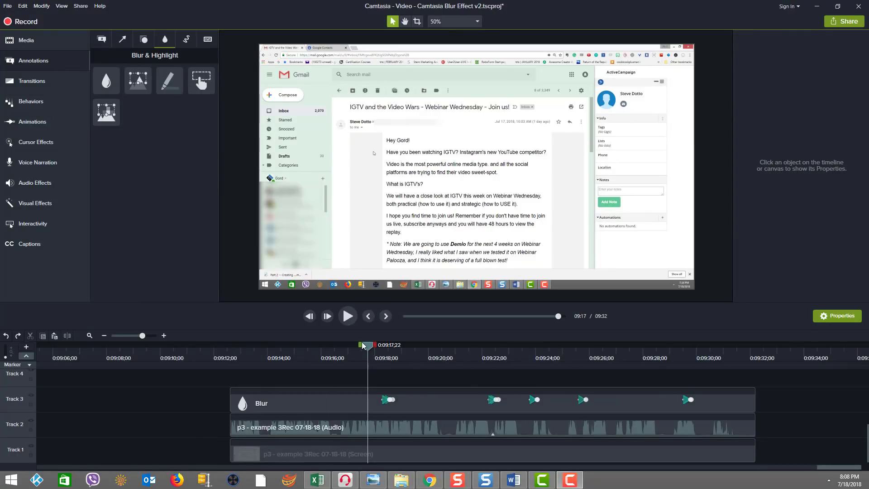
Step: Scrub the Gmail recording and rest the playhead near 0:15, just before the blur clip
left_click_drag(363, 344, 391, 344)
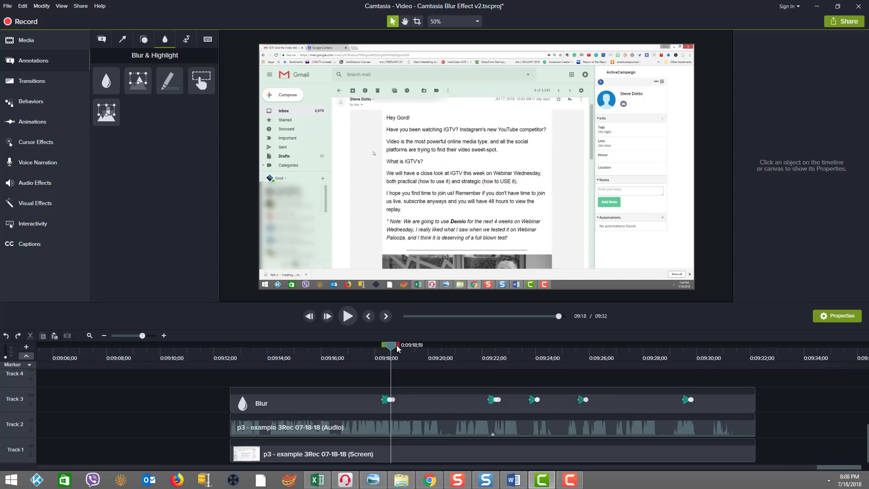
left_click_drag(389, 345, 361, 345)
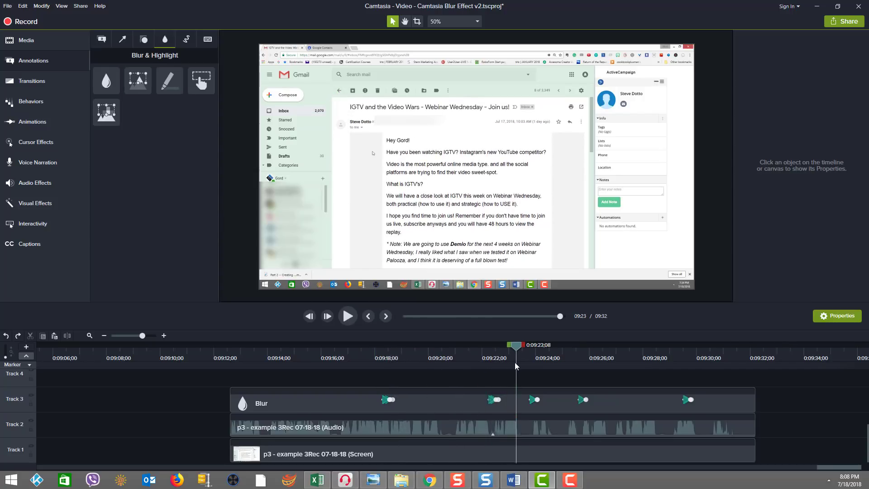
left_click(543, 353)
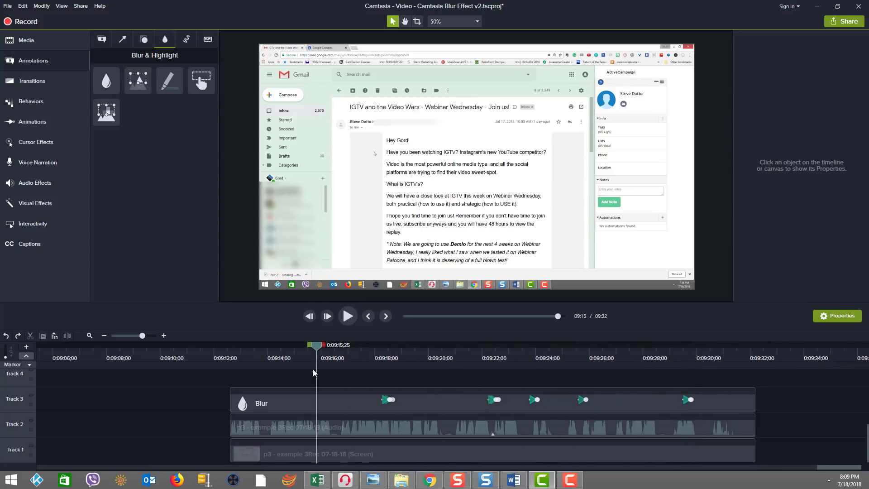
Step: Add a Custom animation from Animations to the Blur annotation on Track 3
left_click(32, 122)
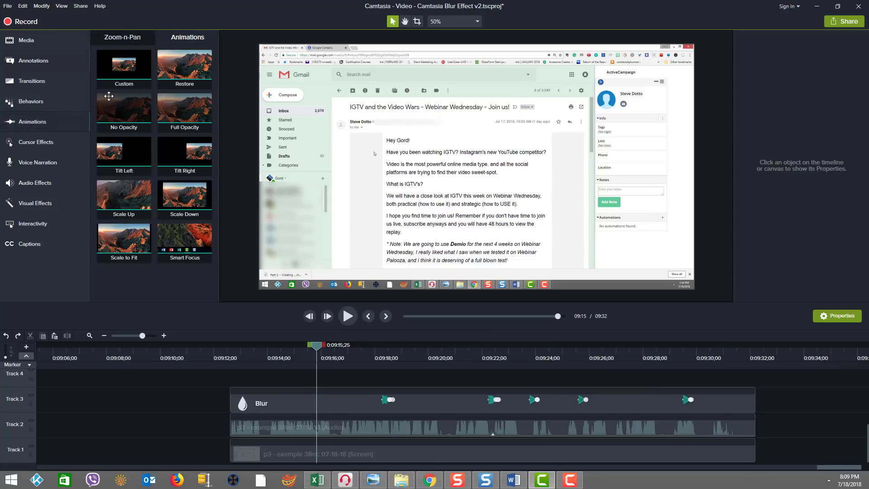
left_click(261, 404)
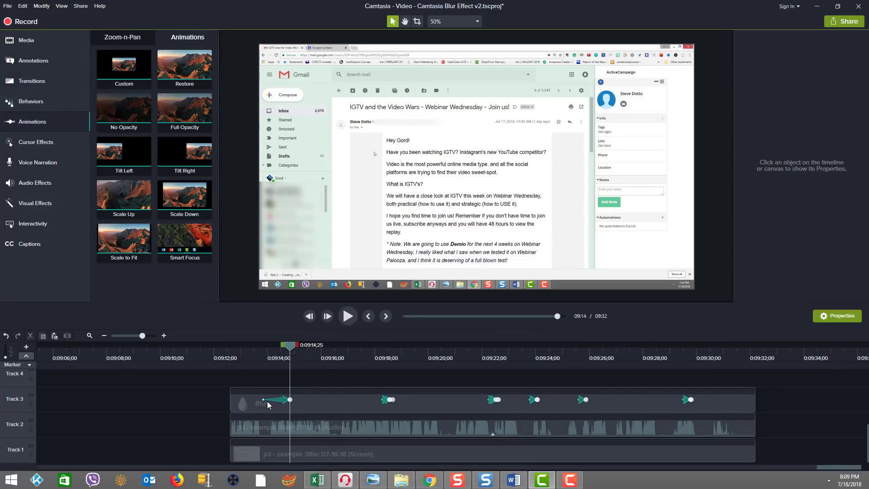
left_click(285, 399)
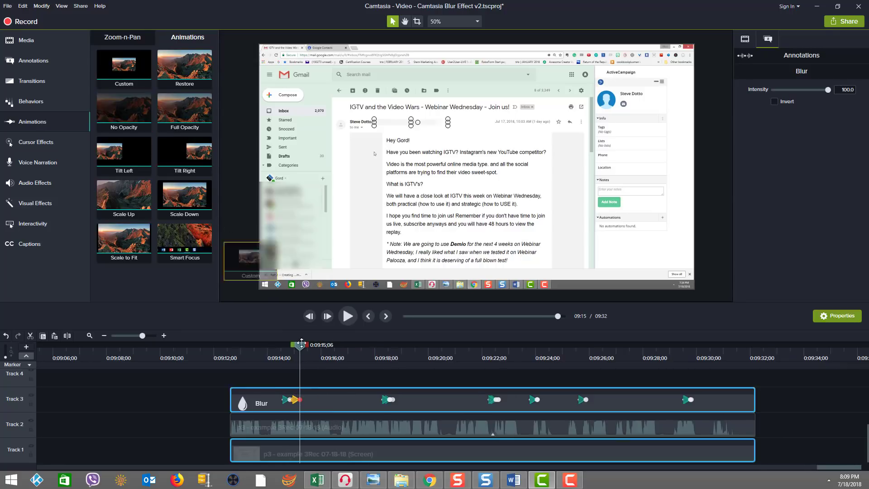
Step: Move the new animation so it starts about 2:18 into the blur
left_click_drag(293, 399, 308, 399)
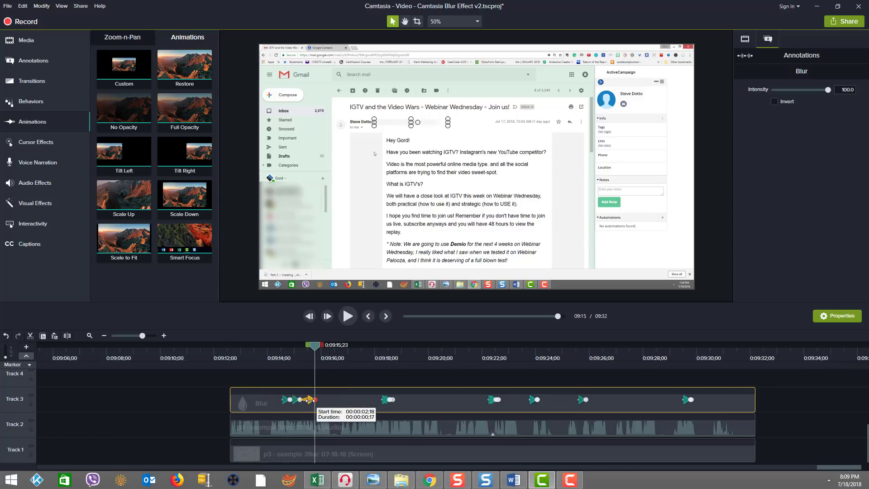
left_click_drag(310, 399, 305, 399)
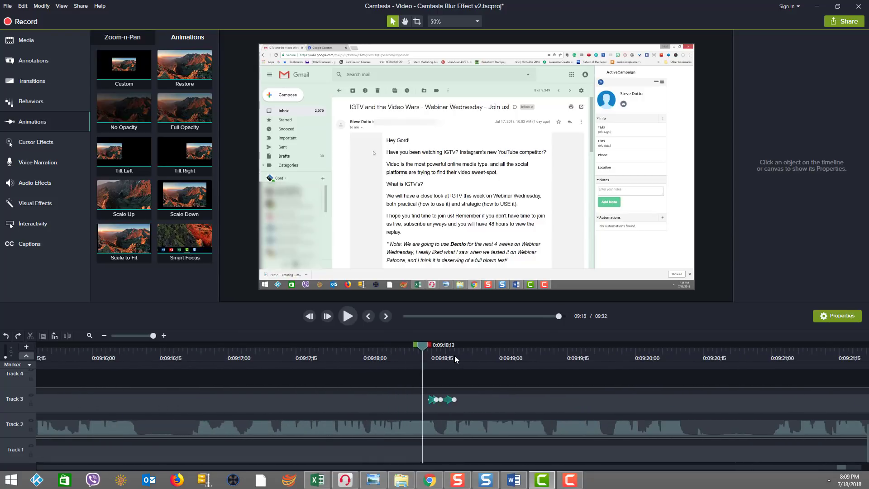
mouse_move(417, 353)
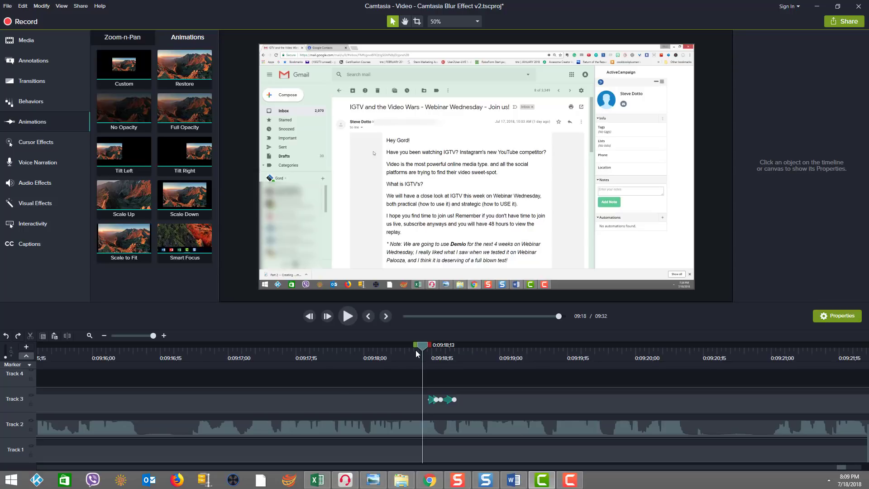
Step: Step one frame into the email scroll and move the blurs up over the sender details
left_click(442, 400)
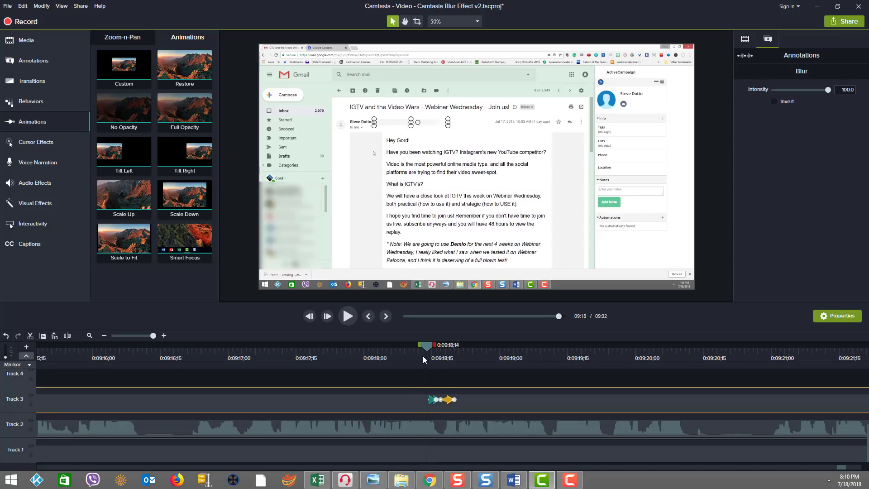
left_click_drag(425, 345, 465, 345)
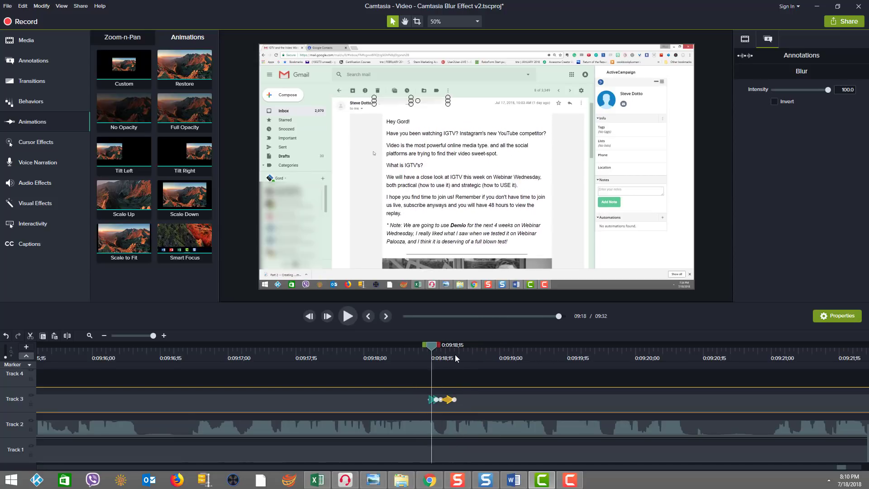
left_click_drag(430, 345, 464, 344)
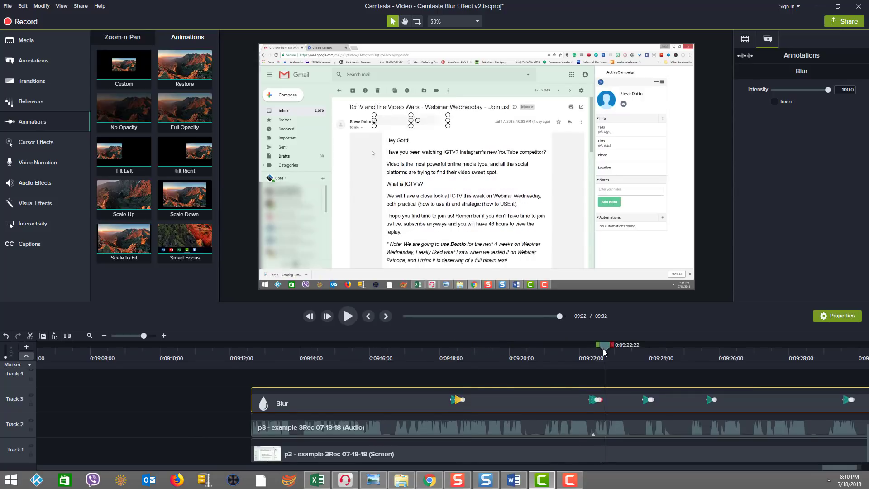
Step: Move the playhead later and rest it at the end of the blur
left_click(594, 400)
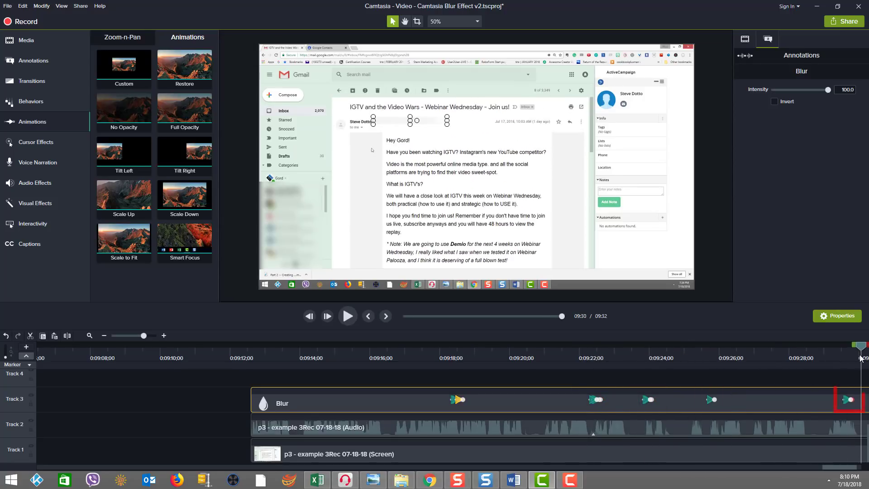
left_click_drag(860, 344, 815, 345)
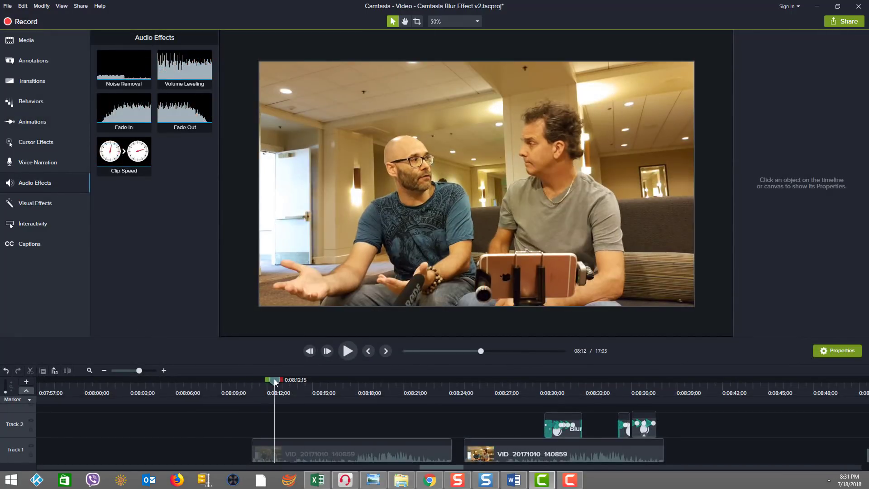
Step: Scrub the interview timeline to the moment the walking person enters, resting near 8:29
left_click_drag(275, 380, 339, 379)
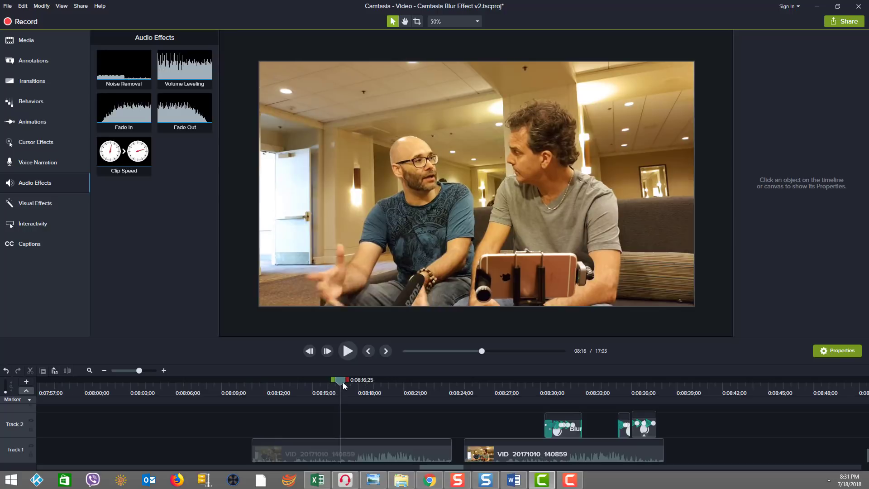
left_click_drag(337, 379, 393, 379)
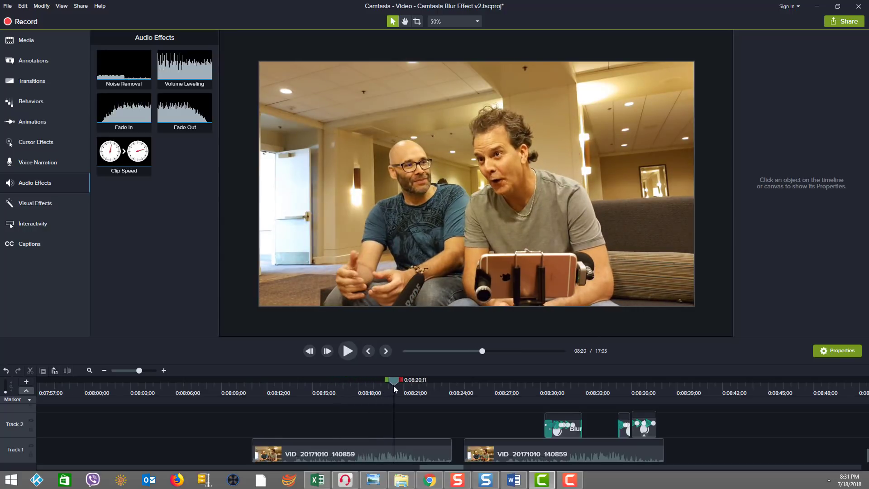
left_click_drag(393, 379, 420, 380)
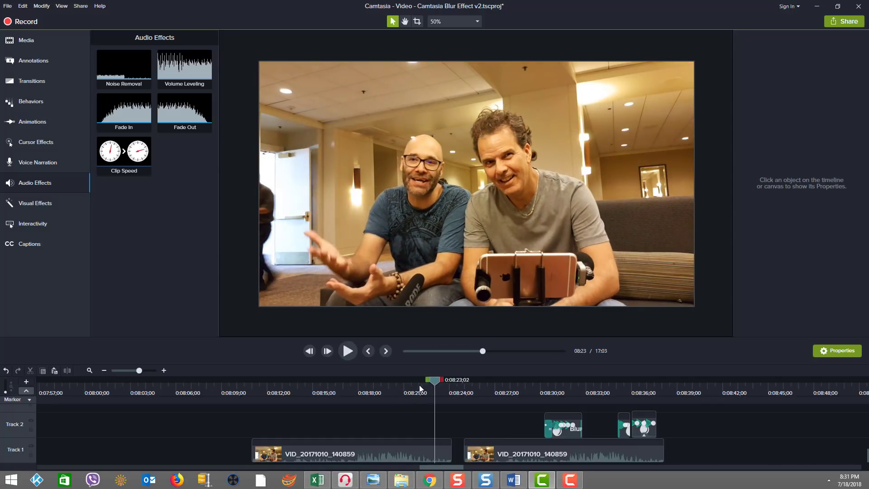
left_click_drag(435, 379, 379, 379)
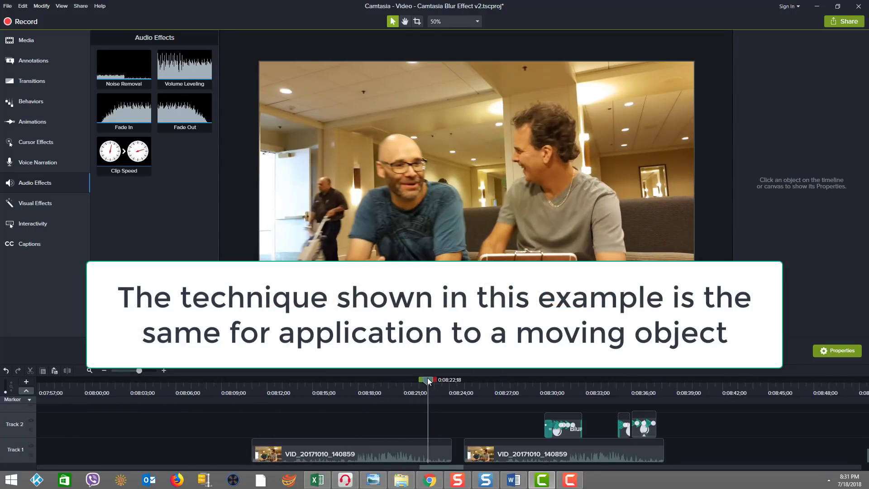
left_click_drag(427, 380, 482, 380)
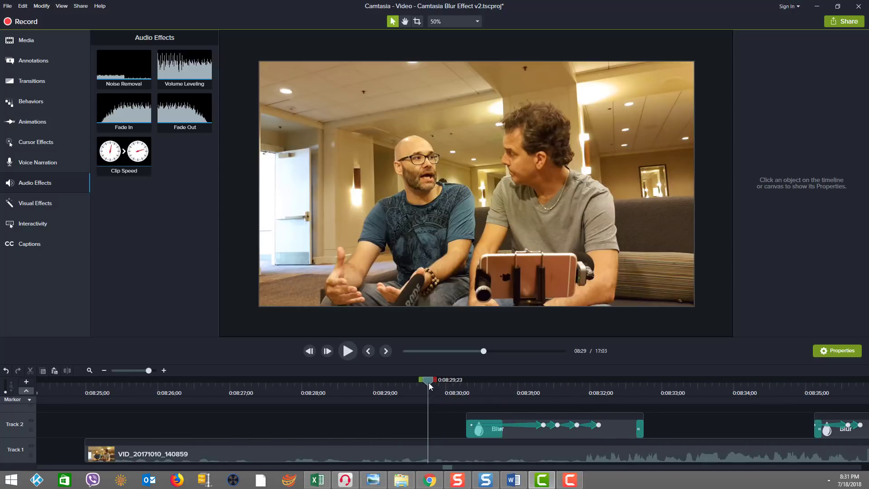
left_click(503, 381)
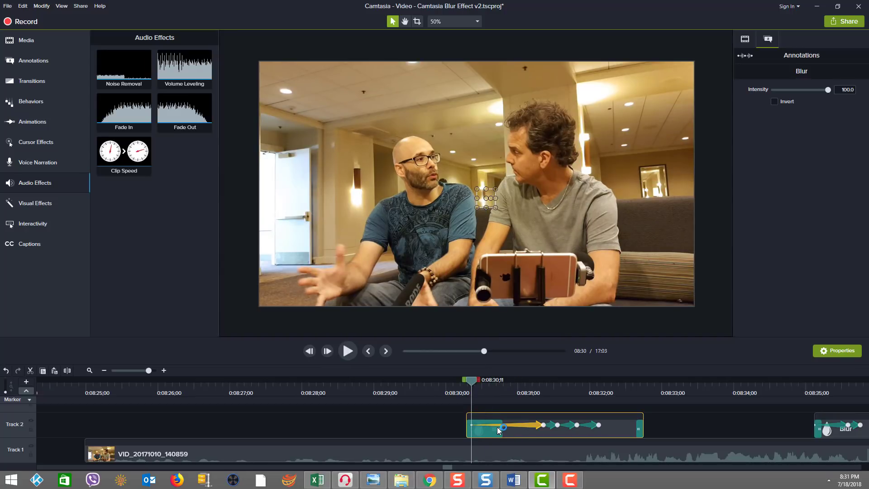
mouse_move(487, 402)
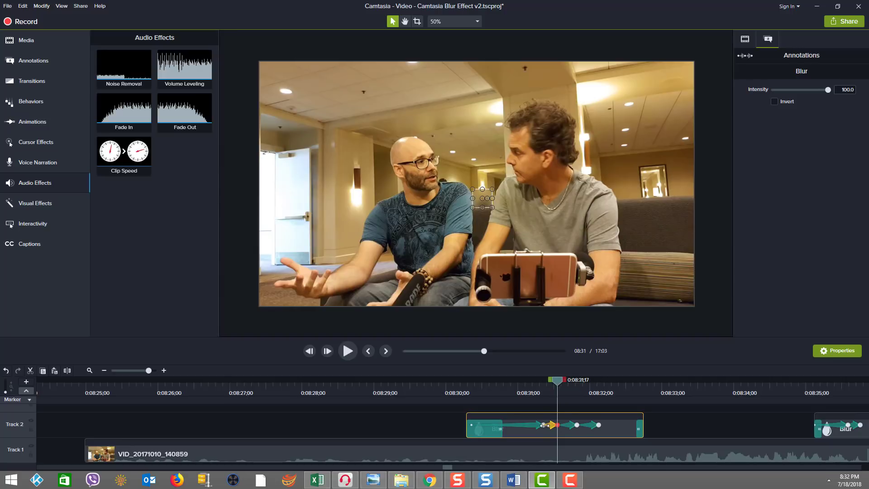
left_click_drag(553, 379, 542, 379)
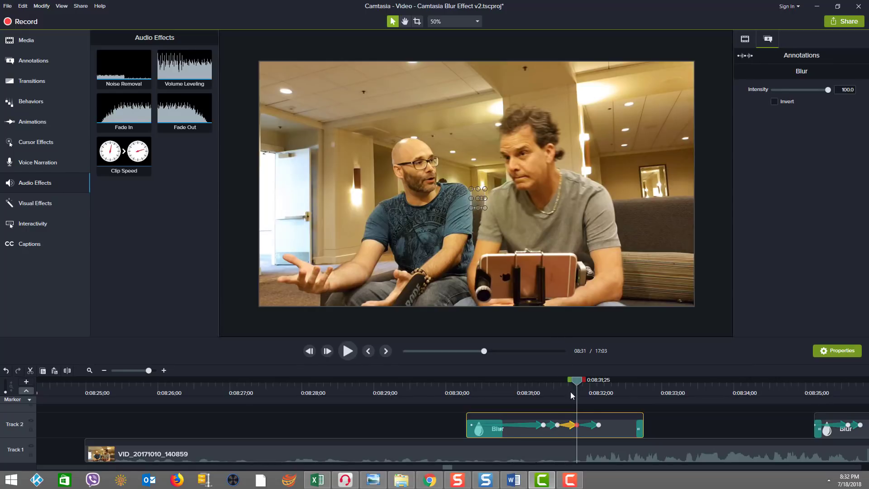
mouse_move(595, 425)
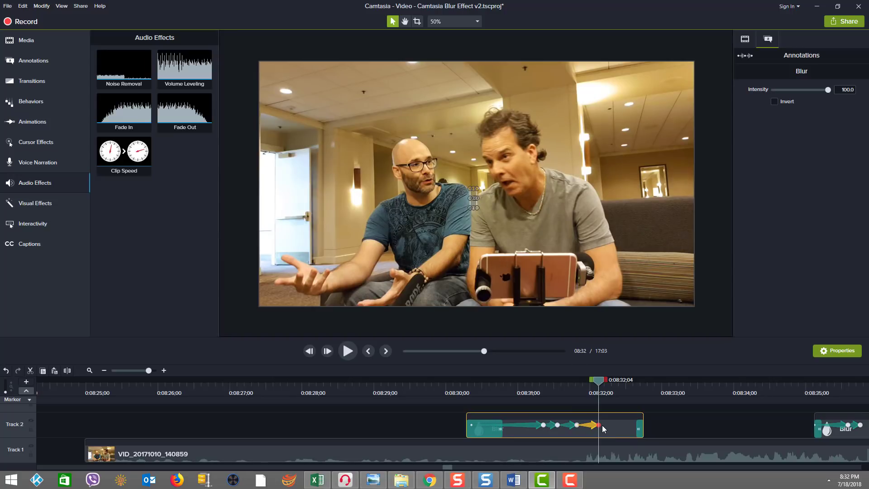
mouse_move(598, 425)
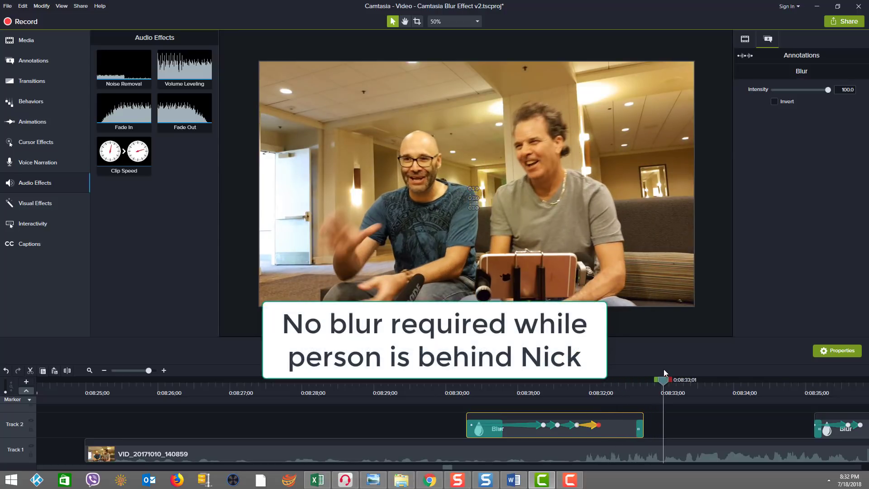
mouse_move(445, 467)
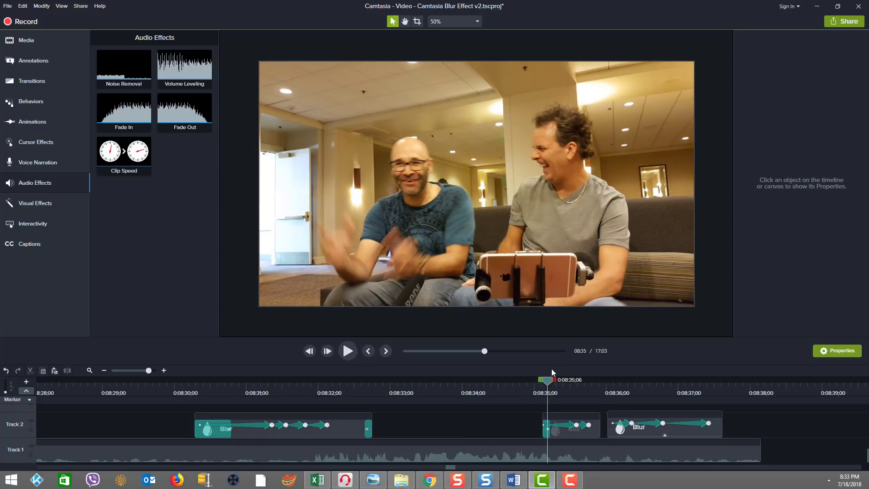
left_click(570, 425)
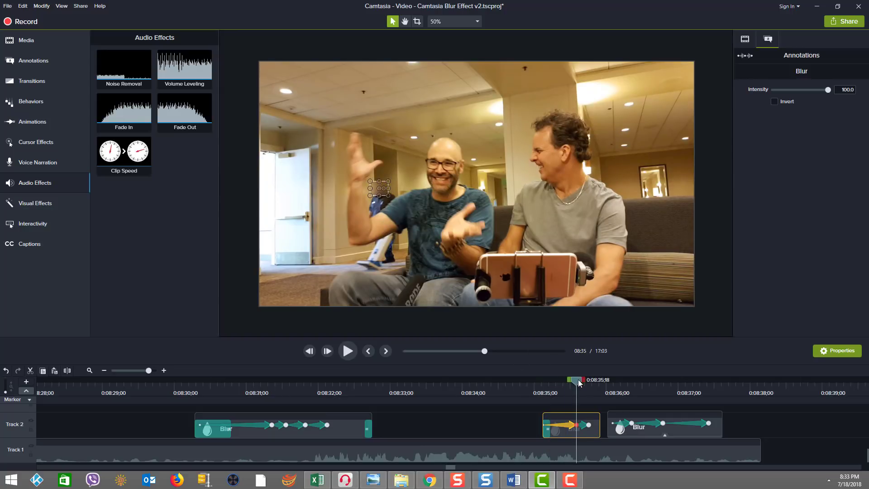
left_click_drag(576, 379, 562, 379)
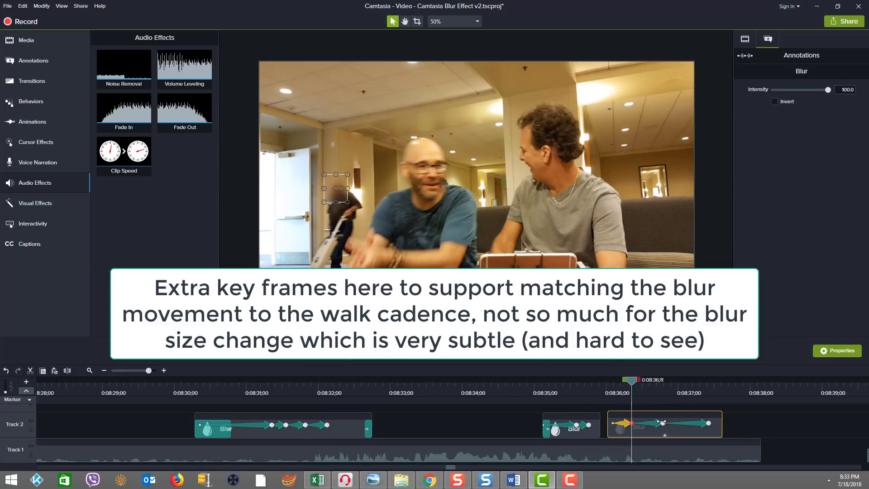
left_click_drag(631, 379, 664, 380)
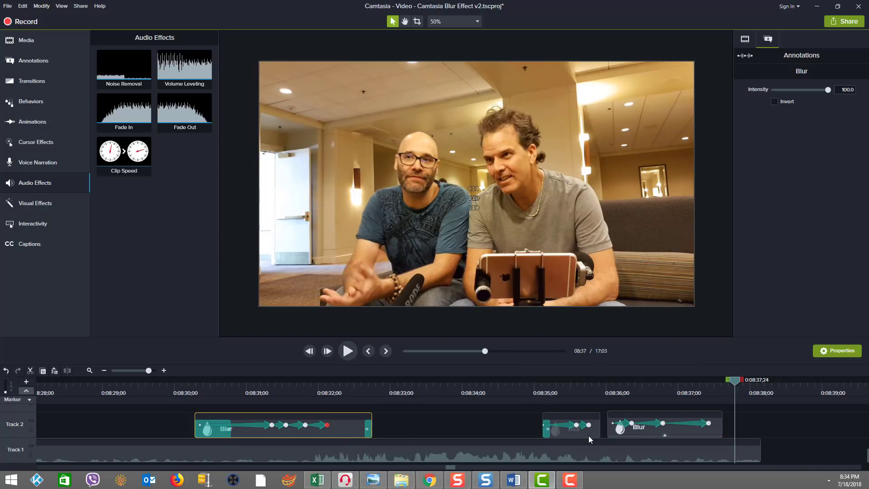
left_click(664, 424)
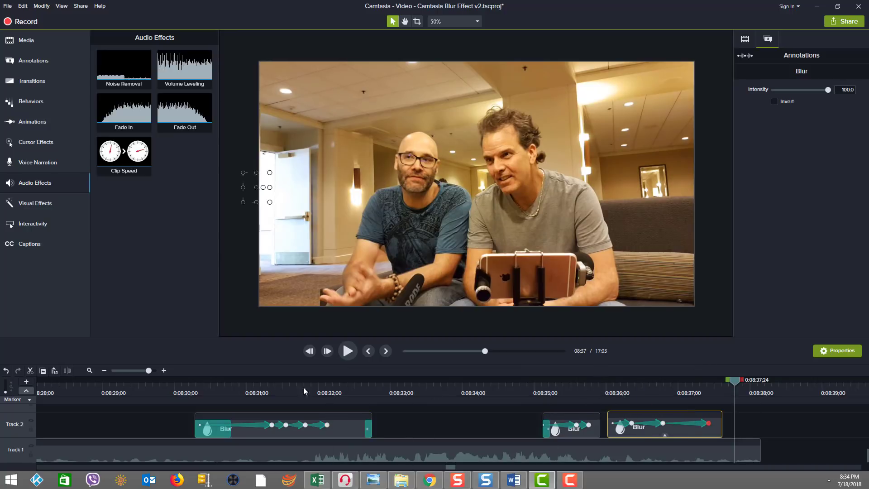
left_click(179, 387)
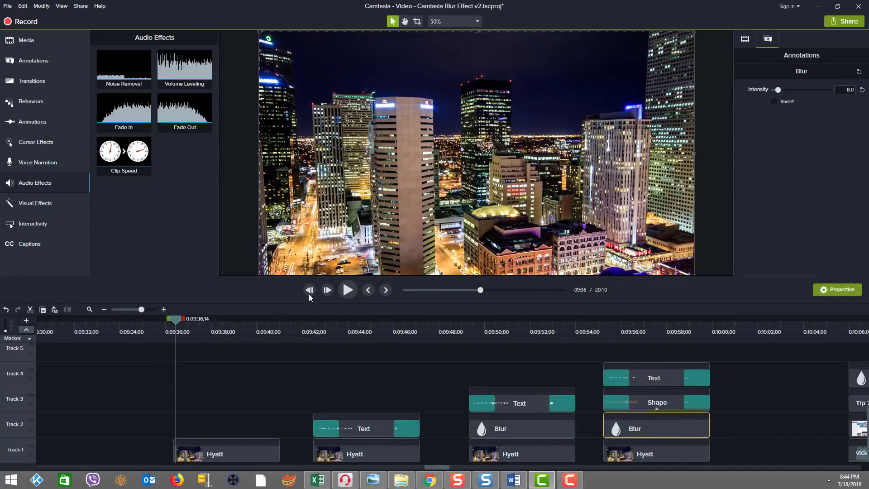
Step: Play and pause the preview through the SUMMER NIGHTS AND CITY LIGHTS quote over the skyline
left_click(347, 290)
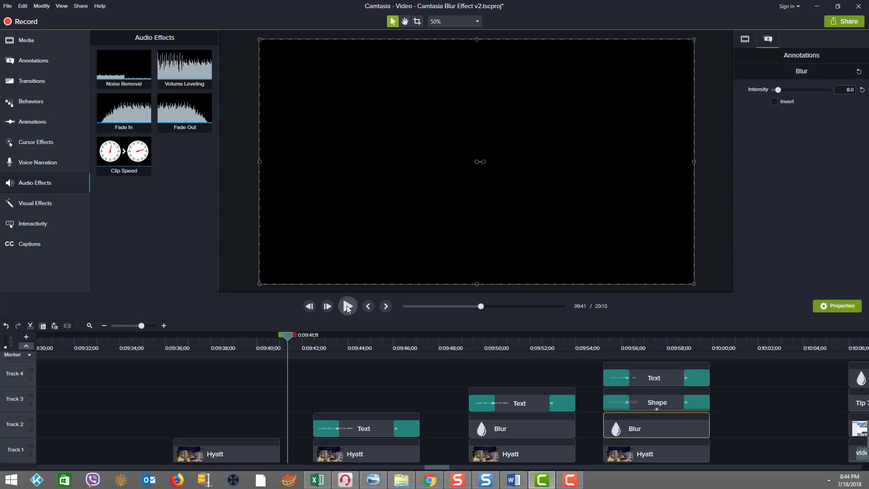
left_click(347, 305)
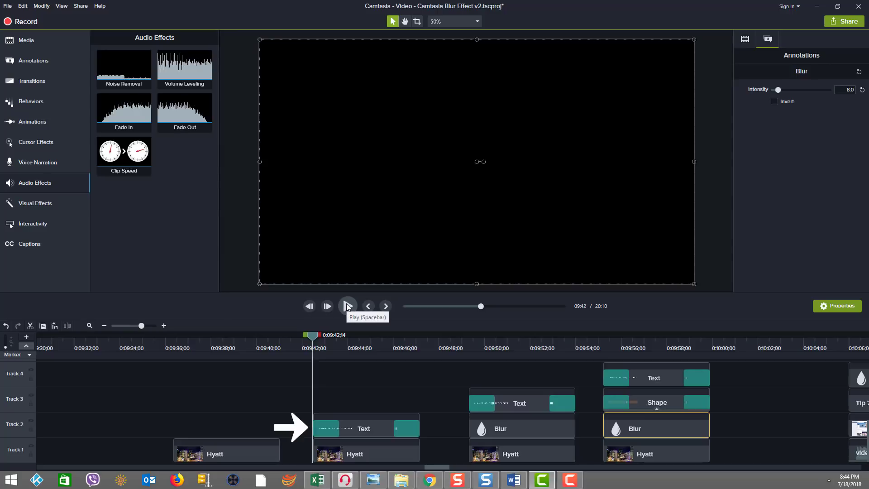
left_click(347, 306)
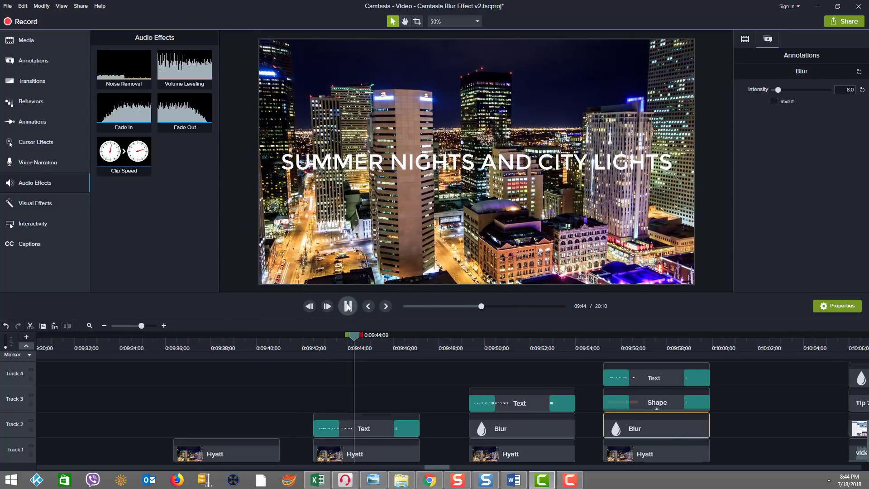
left_click(347, 305)
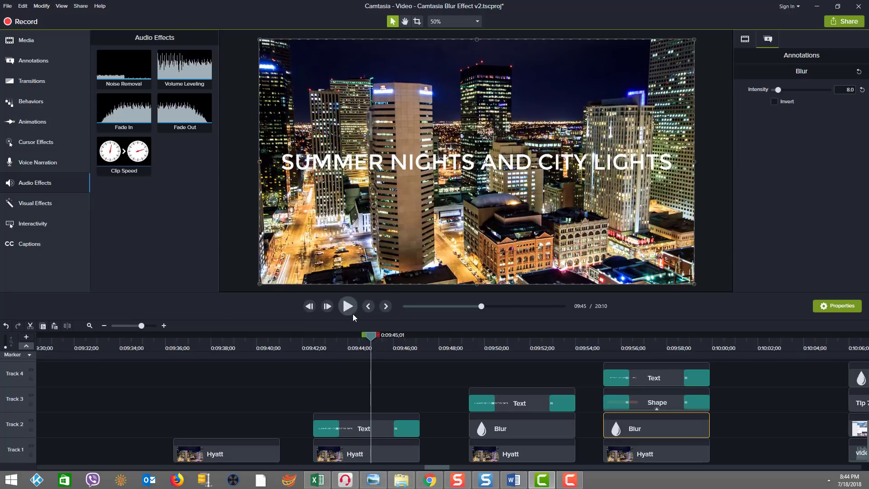
mouse_move(355, 310)
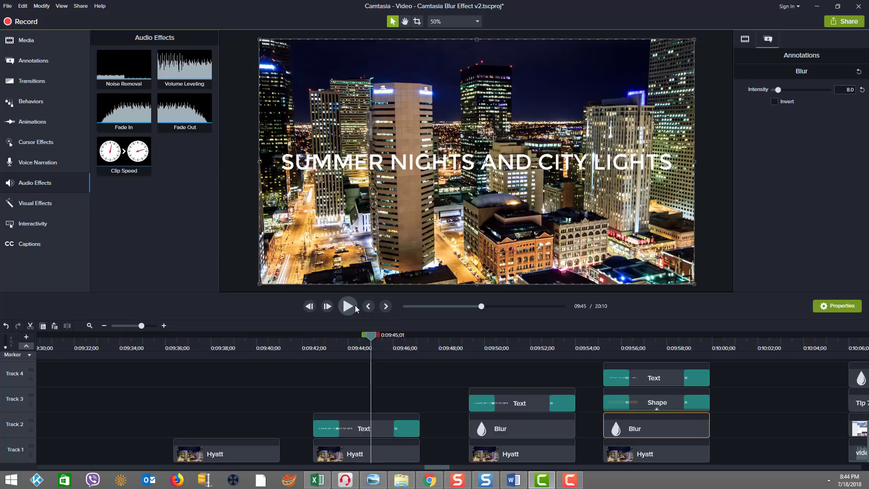
left_click(347, 306)
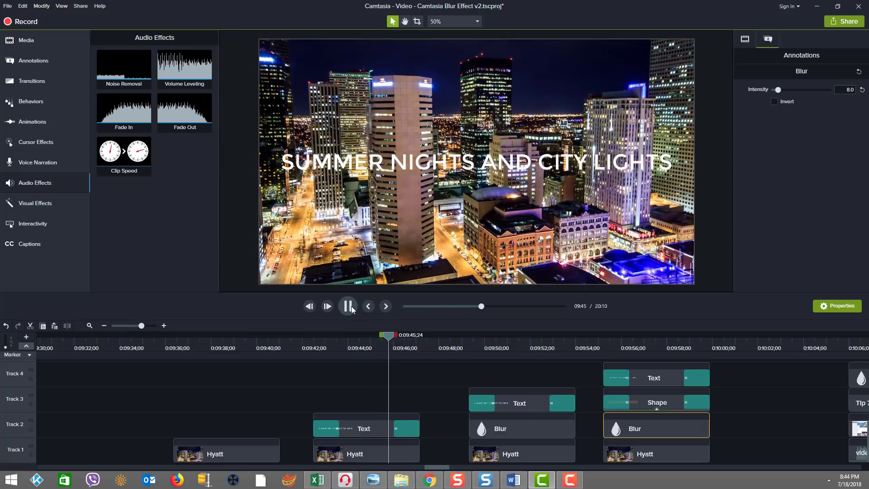
left_click(347, 306)
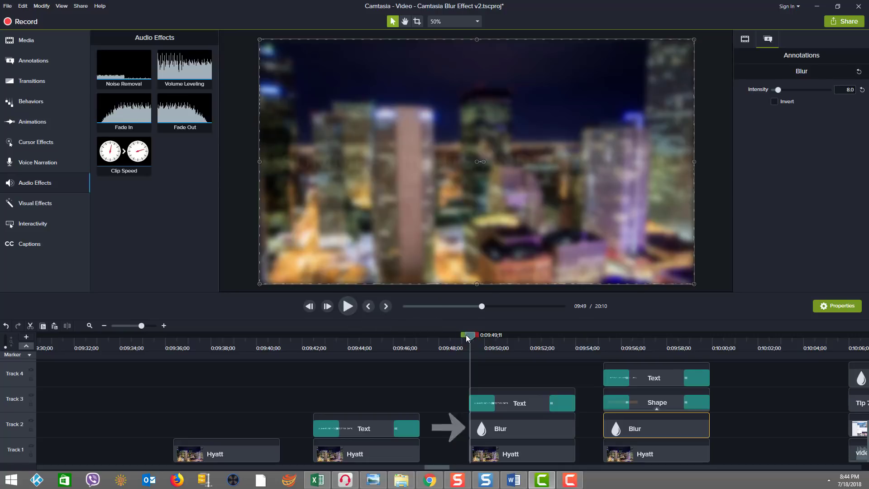
Step: Vary the skyline blur from full intensity 100 down to 0
left_click_drag(468, 334, 508, 335)
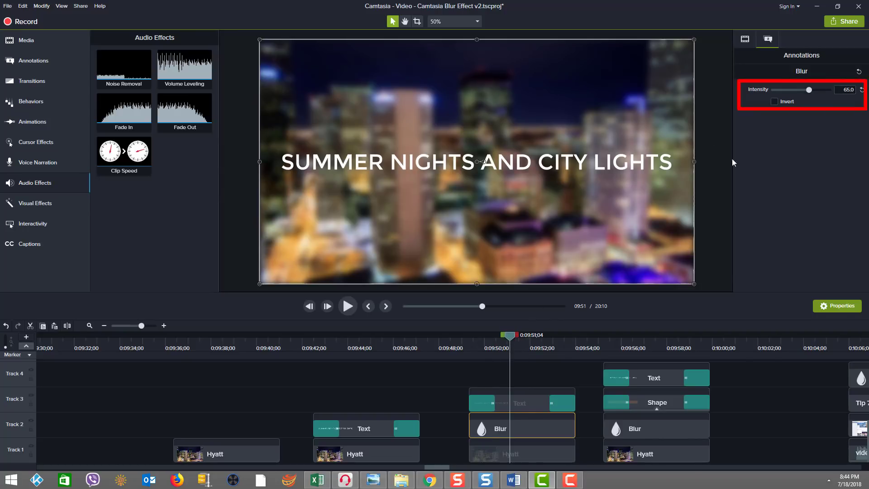
left_click_drag(808, 90, 827, 90)
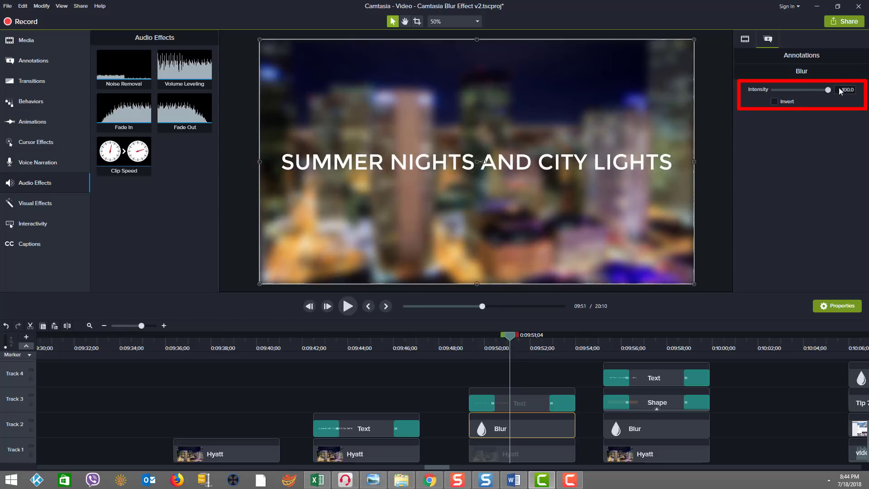
left_click_drag(828, 90, 826, 90)
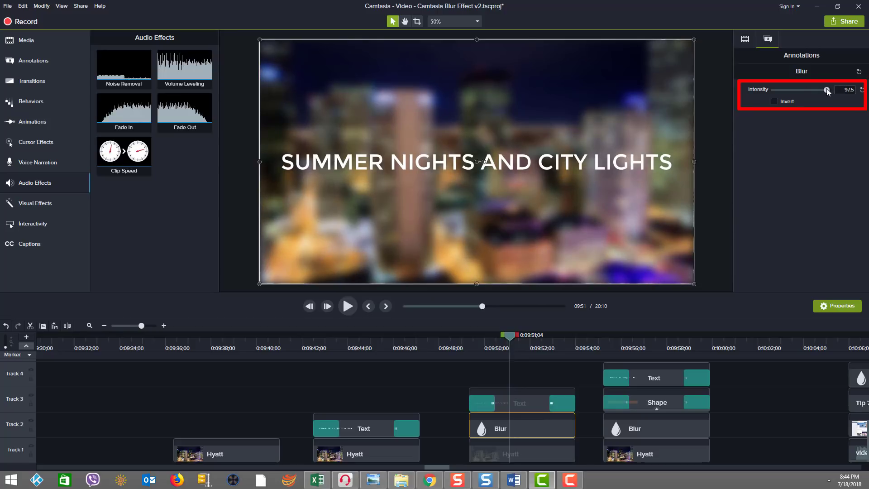
left_click_drag(826, 89, 811, 90)
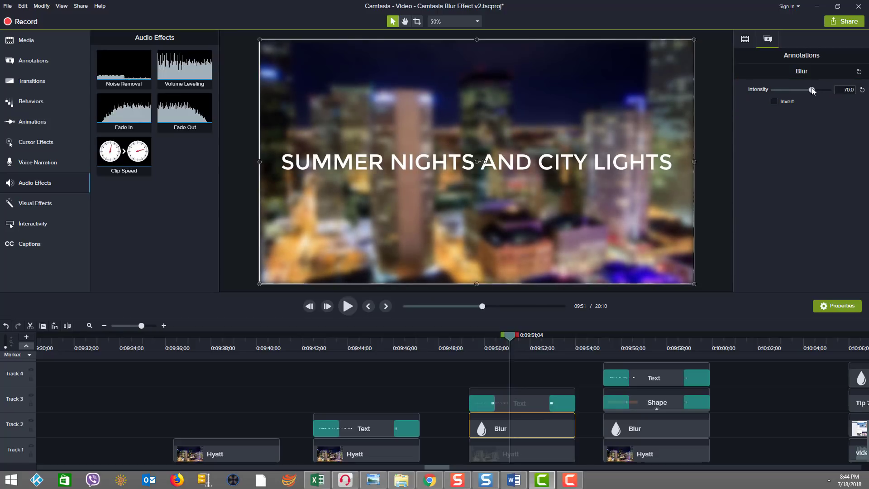
left_click_drag(812, 90, 776, 89)
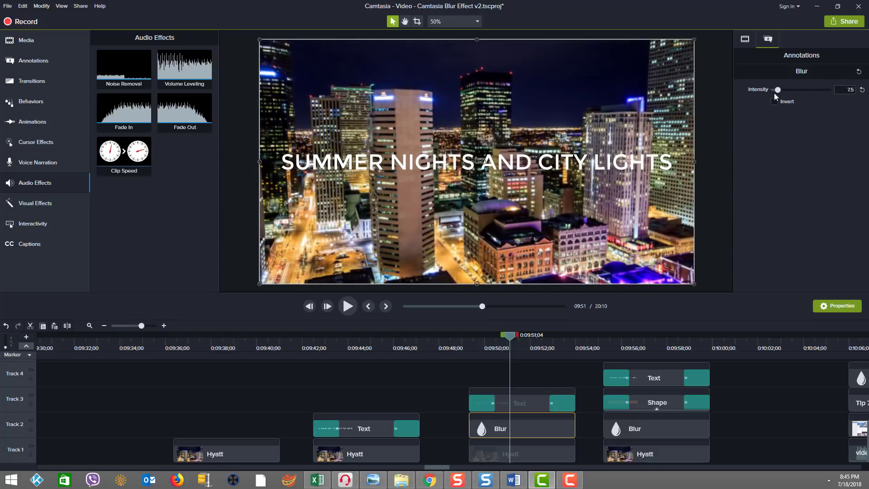
left_click_drag(776, 90, 796, 90)
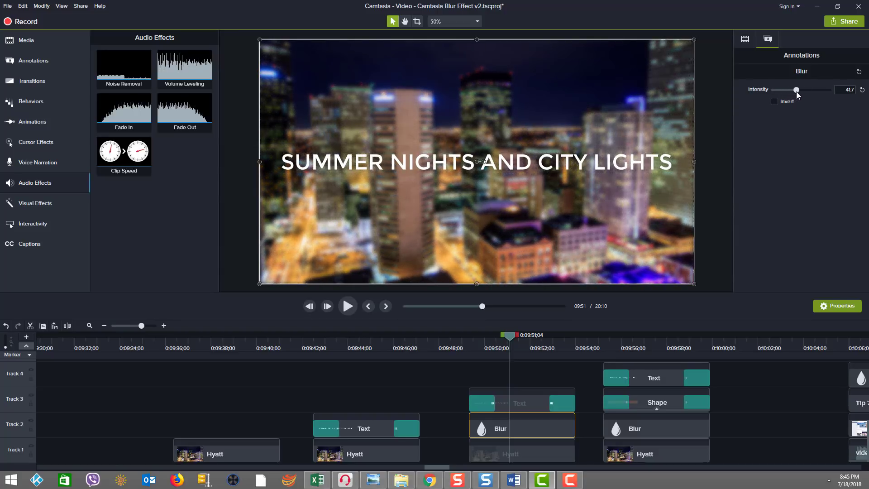
left_click_drag(797, 89, 773, 90)
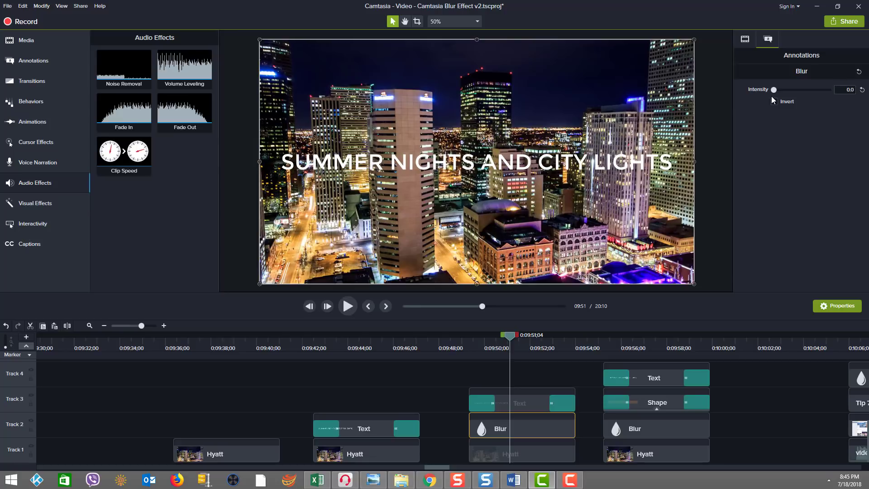
Step: Settle the blur intensity at 65 and play the result past the skyline clip
left_click_drag(773, 89, 806, 90)
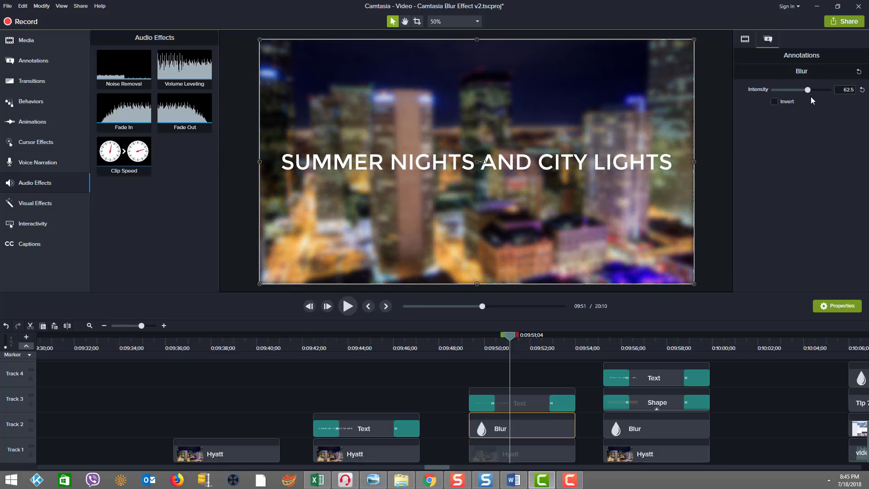
left_click_drag(807, 89, 812, 89)
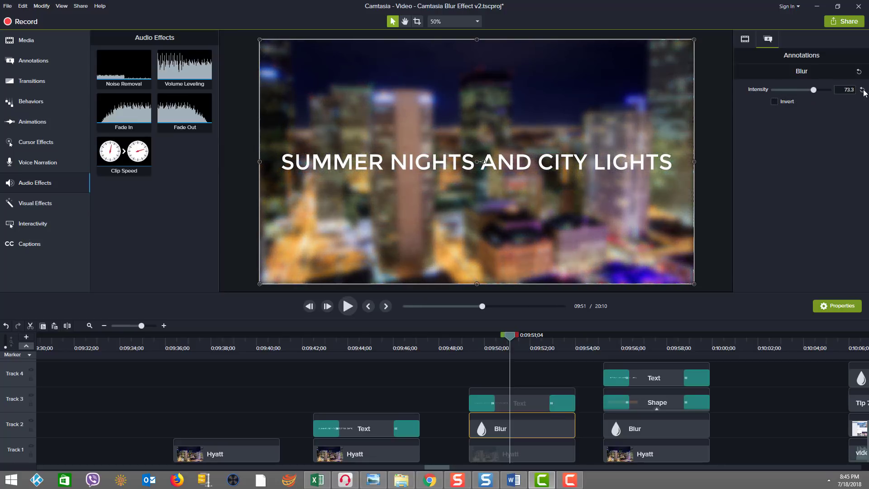
left_click_drag(825, 89, 813, 89)
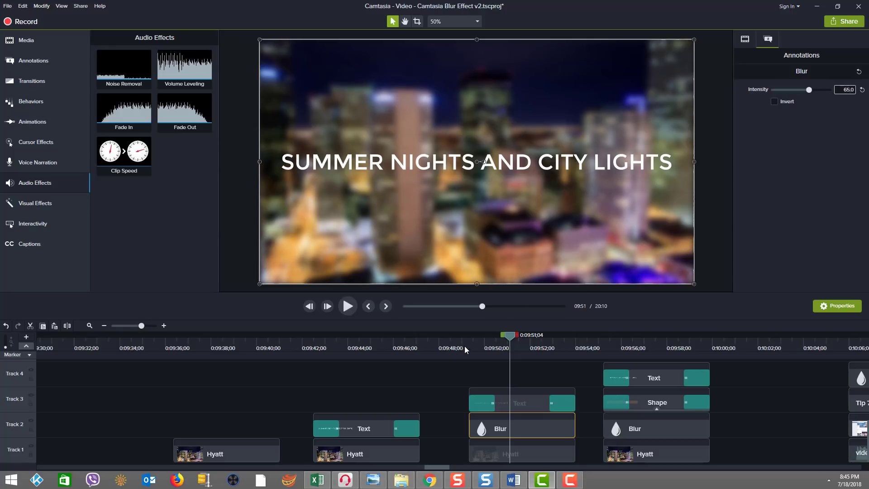
left_click(347, 306)
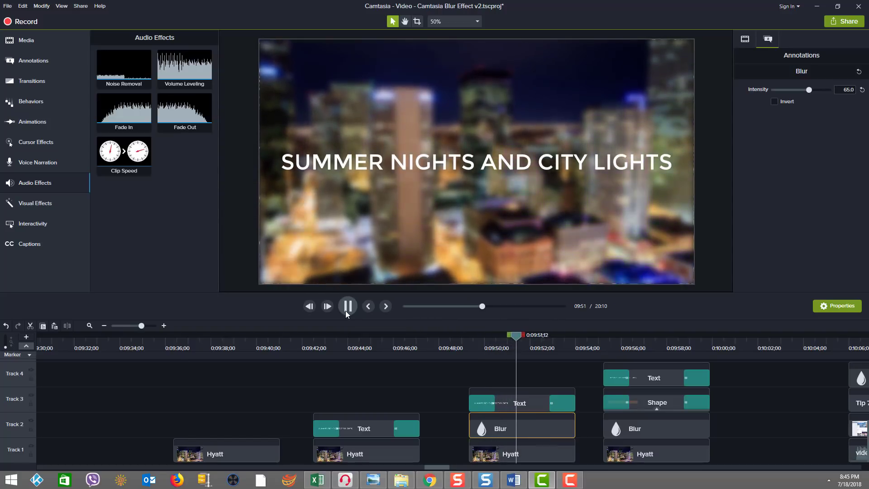
left_click(348, 306)
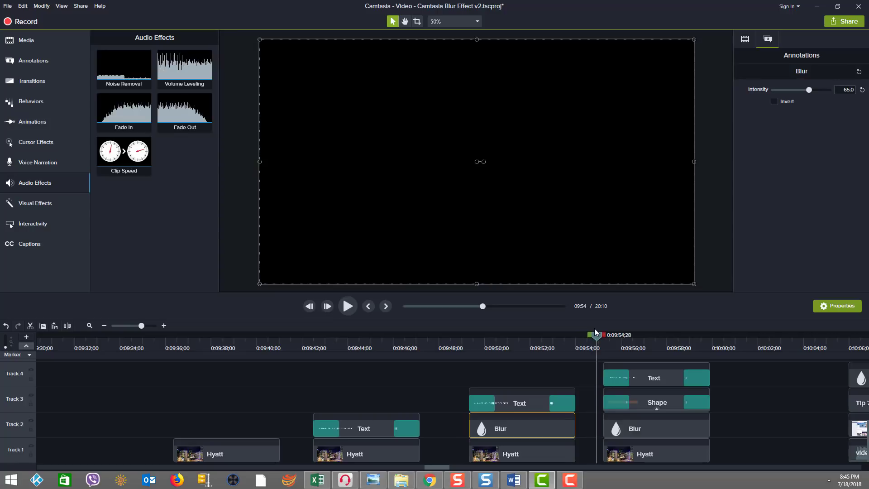
left_click(657, 402)
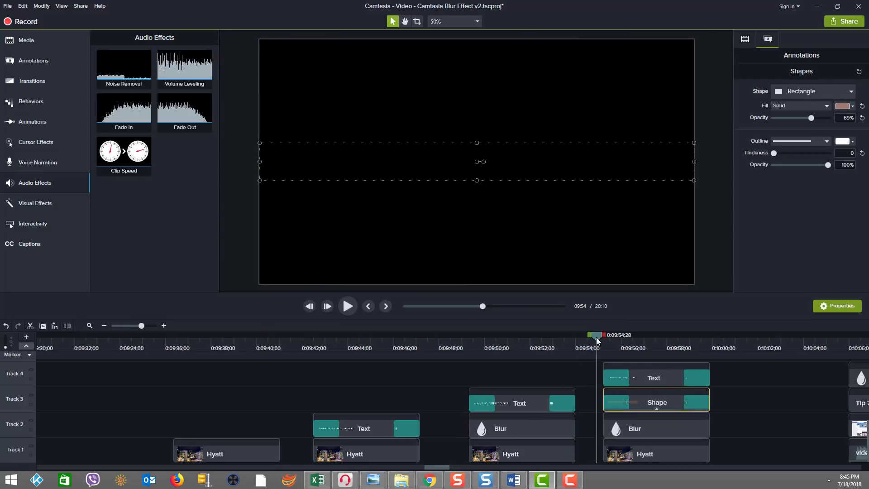
left_click(347, 306)
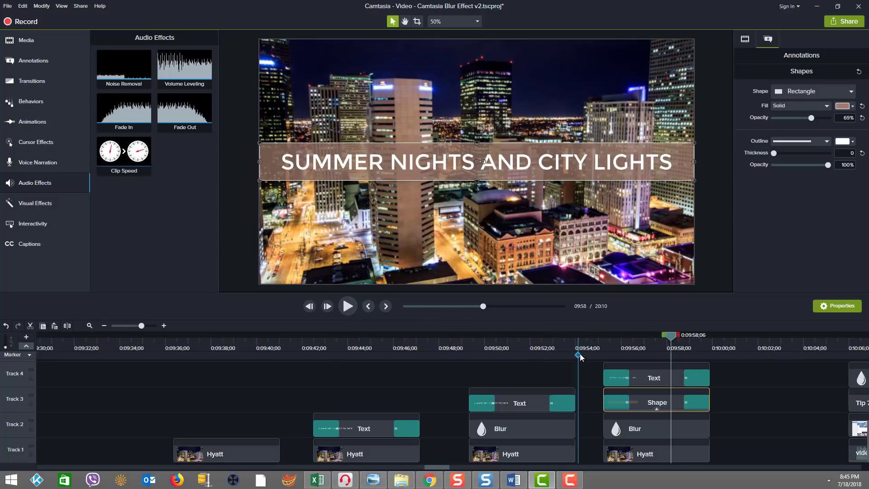
left_click(653, 378)
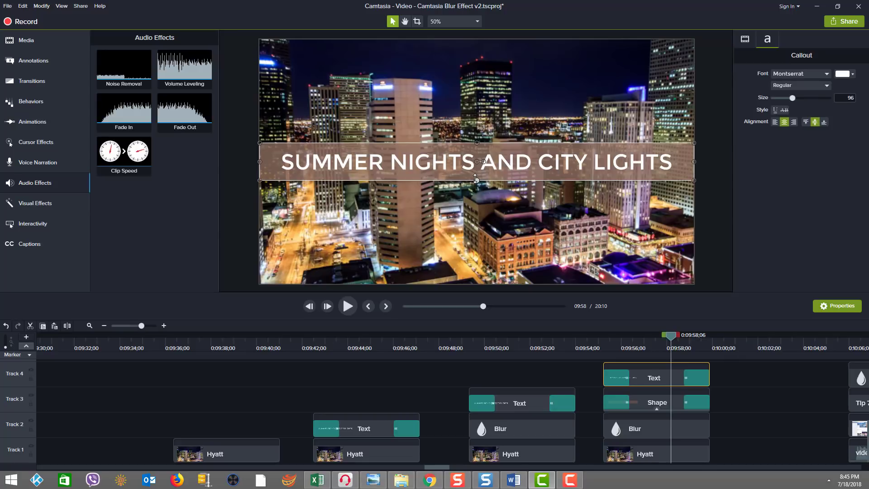
left_click_drag(475, 178, 477, 171)
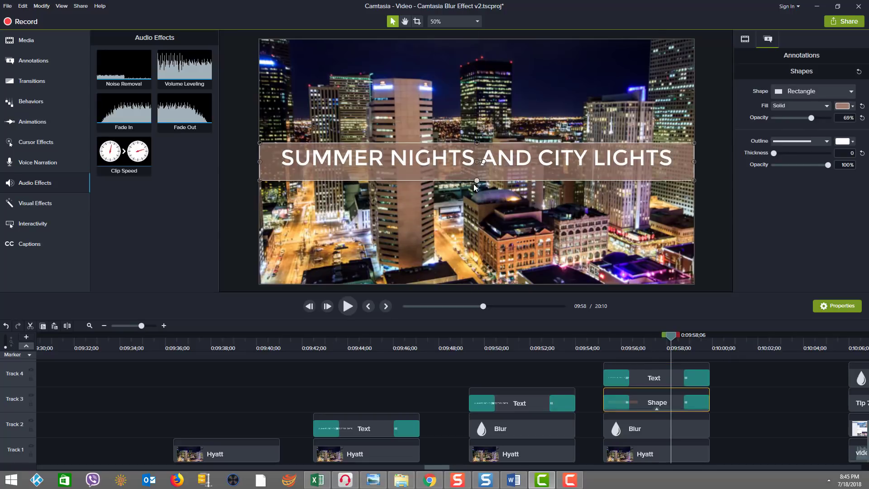
left_click_drag(475, 181, 478, 208)
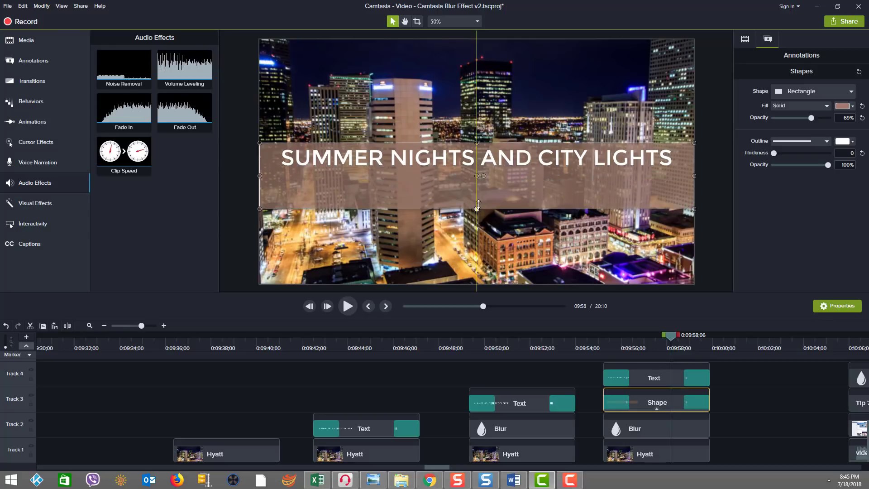
left_click_drag(478, 208, 477, 181)
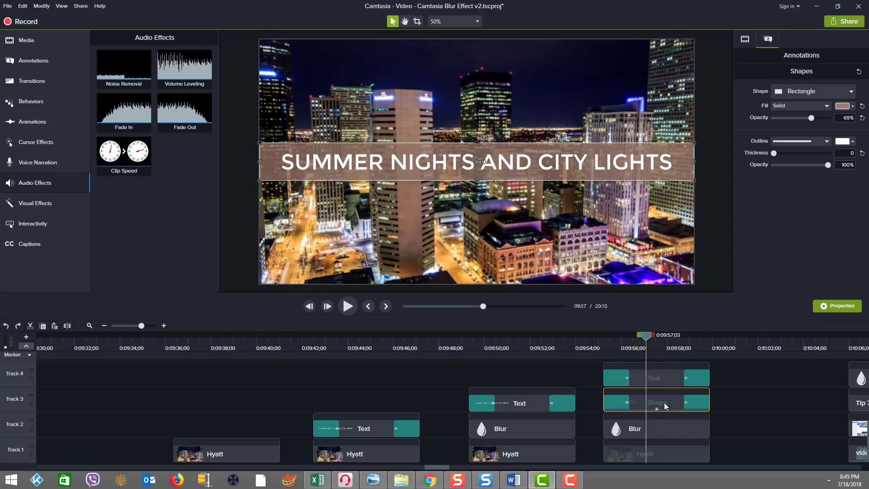
left_click(634, 429)
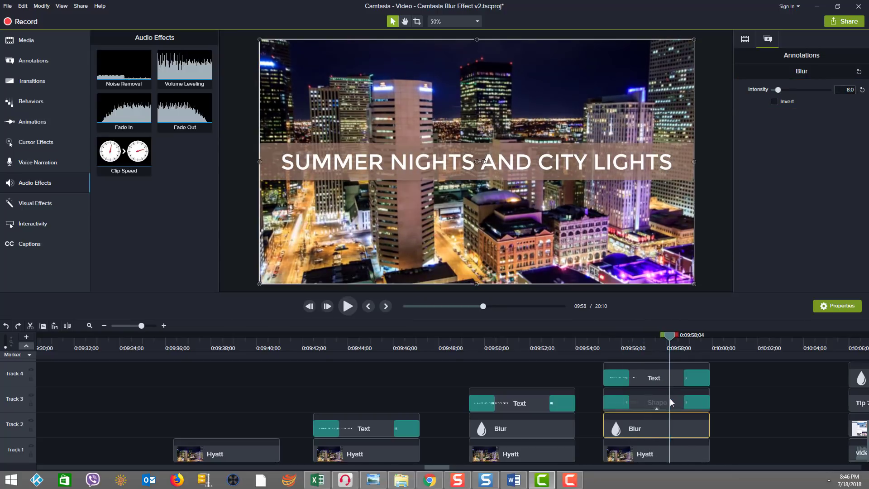
left_click(651, 379)
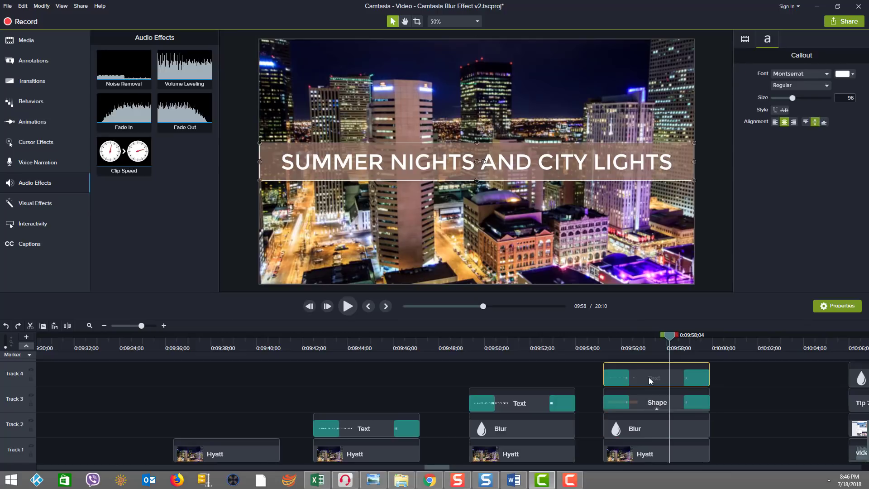
left_click_drag(669, 335, 602, 335)
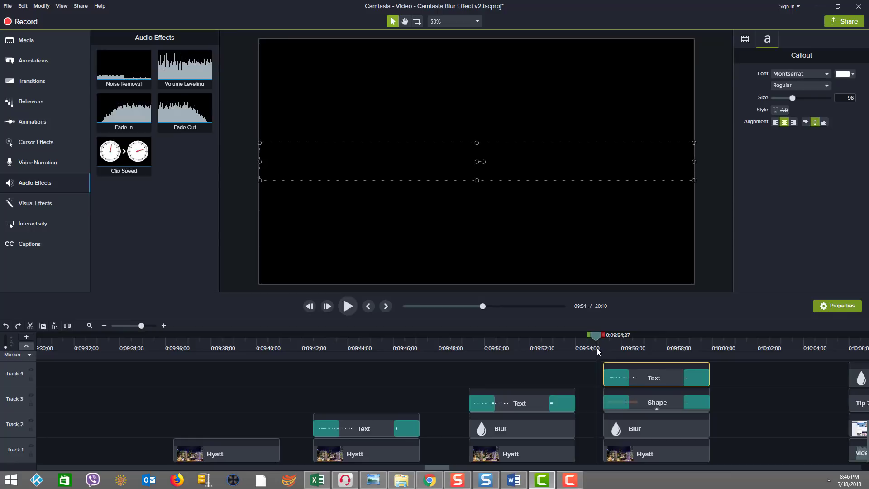
left_click(347, 306)
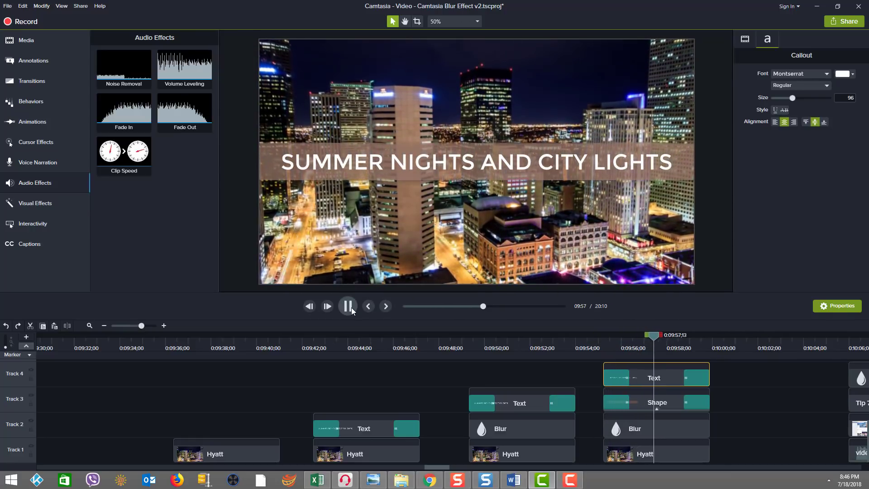
left_click(348, 306)
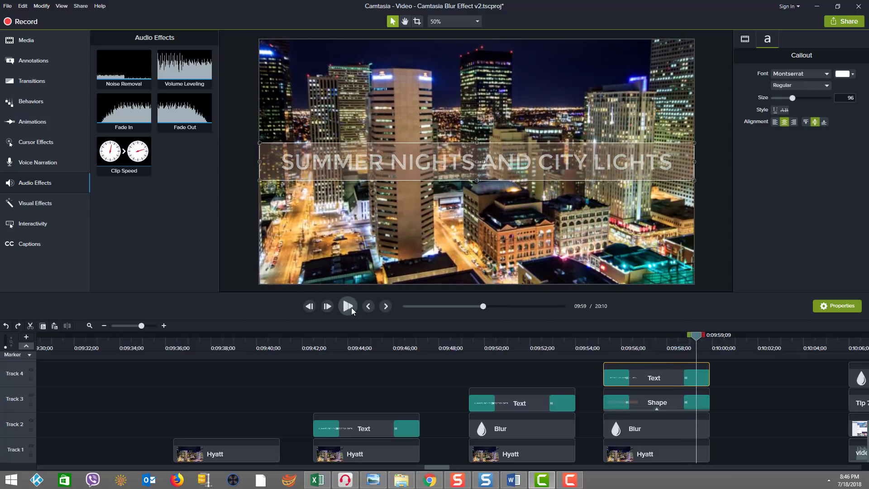